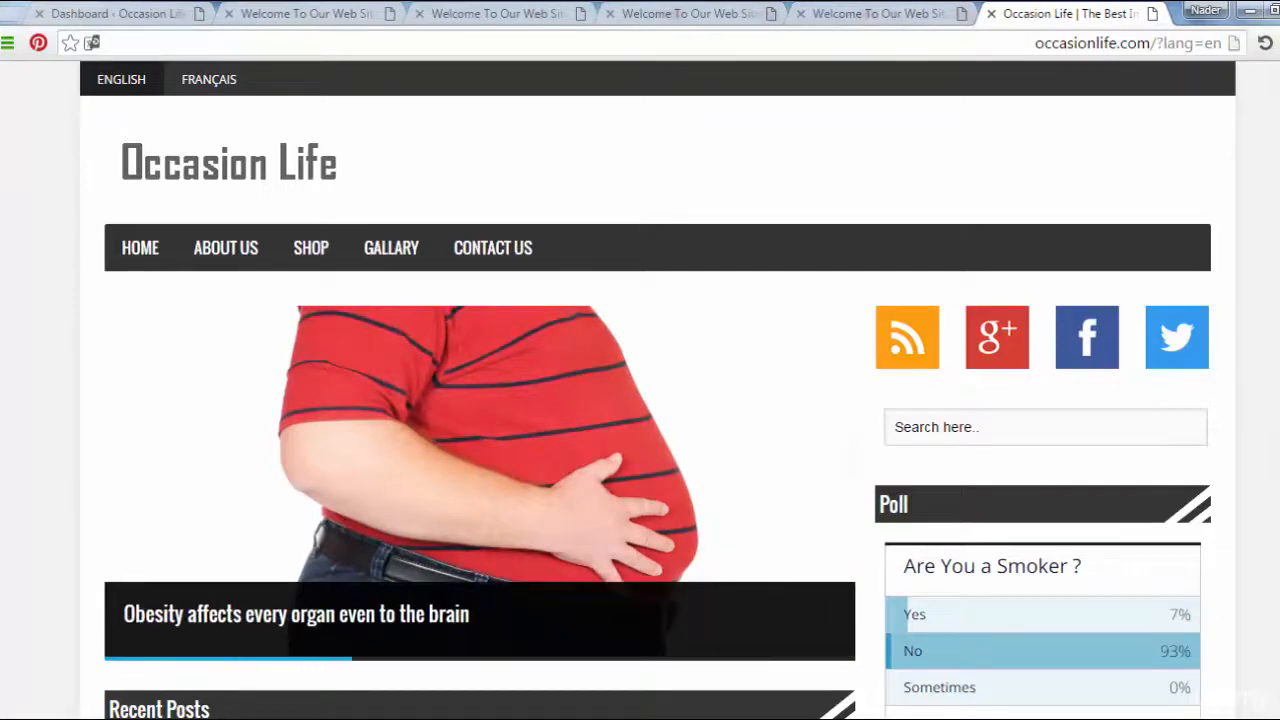
{"action": "mouse_move", "coordinate": [1169, 92]}
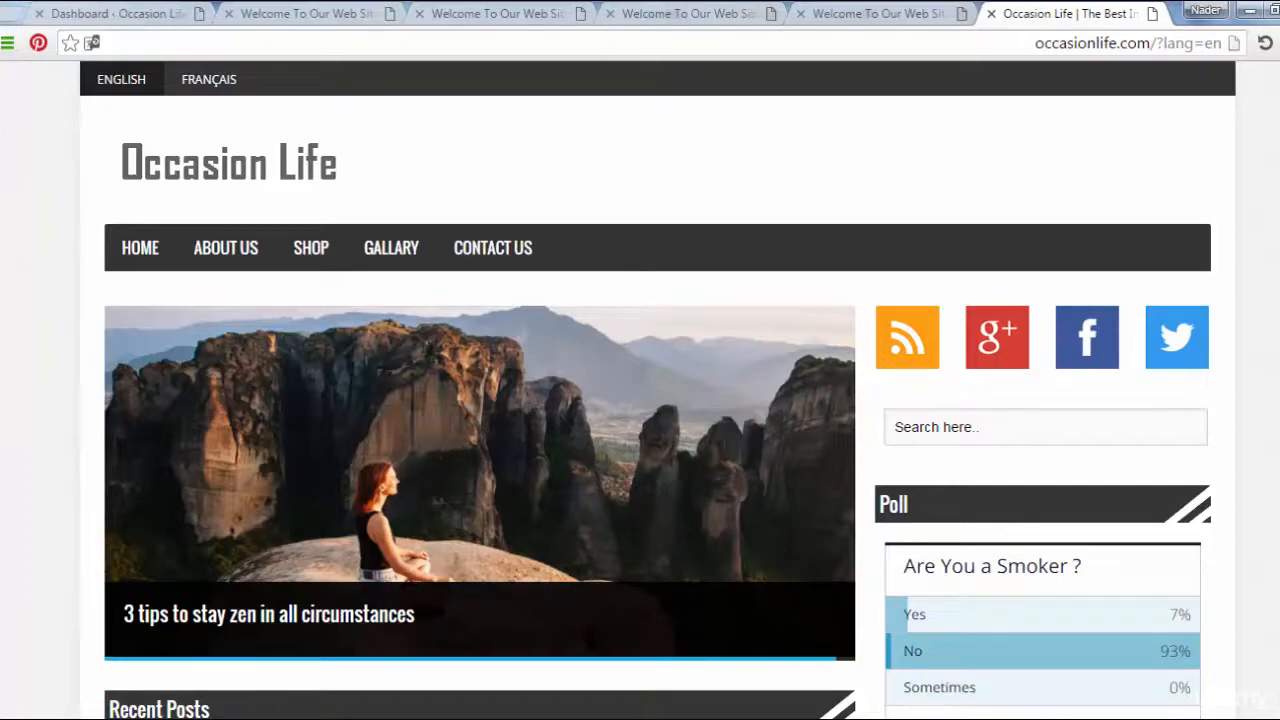
Scroll down the home page and advance the featured slider two stories
{"action": "scroll", "scroll_direction": "down", "scroll_amount": 3}
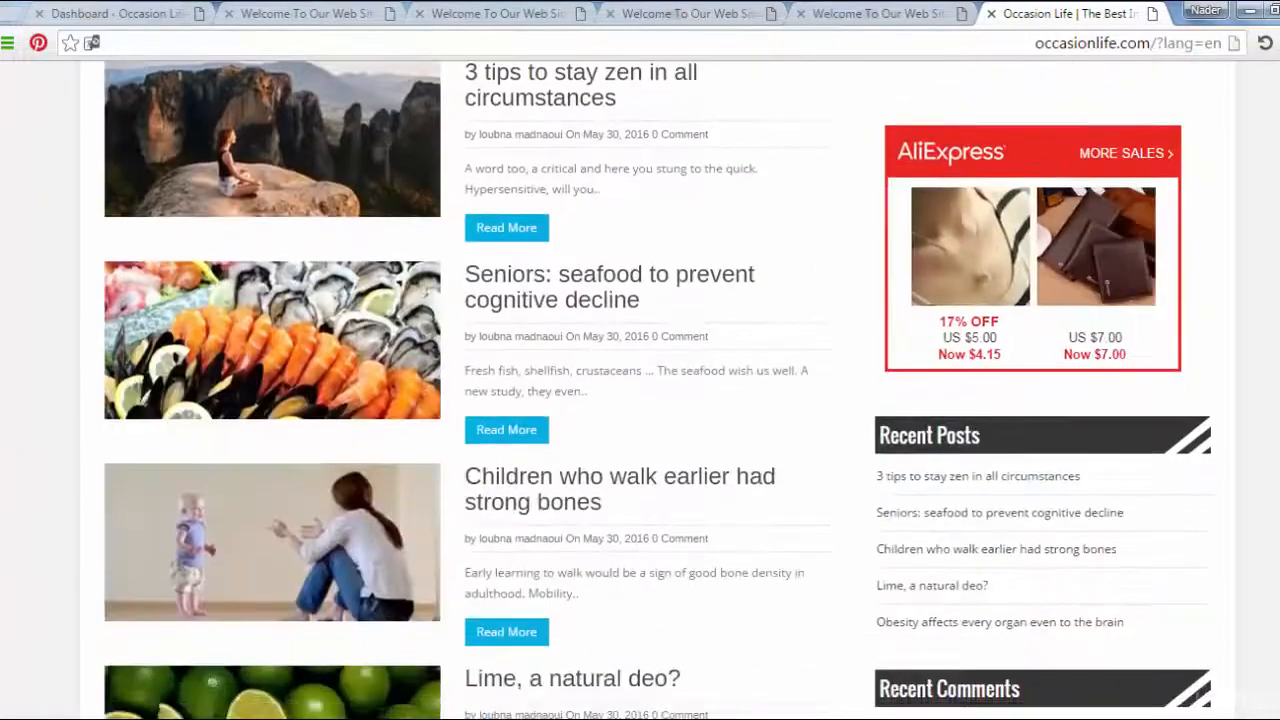
{"action": "scroll", "scroll_direction": "down", "scroll_amount": 3}
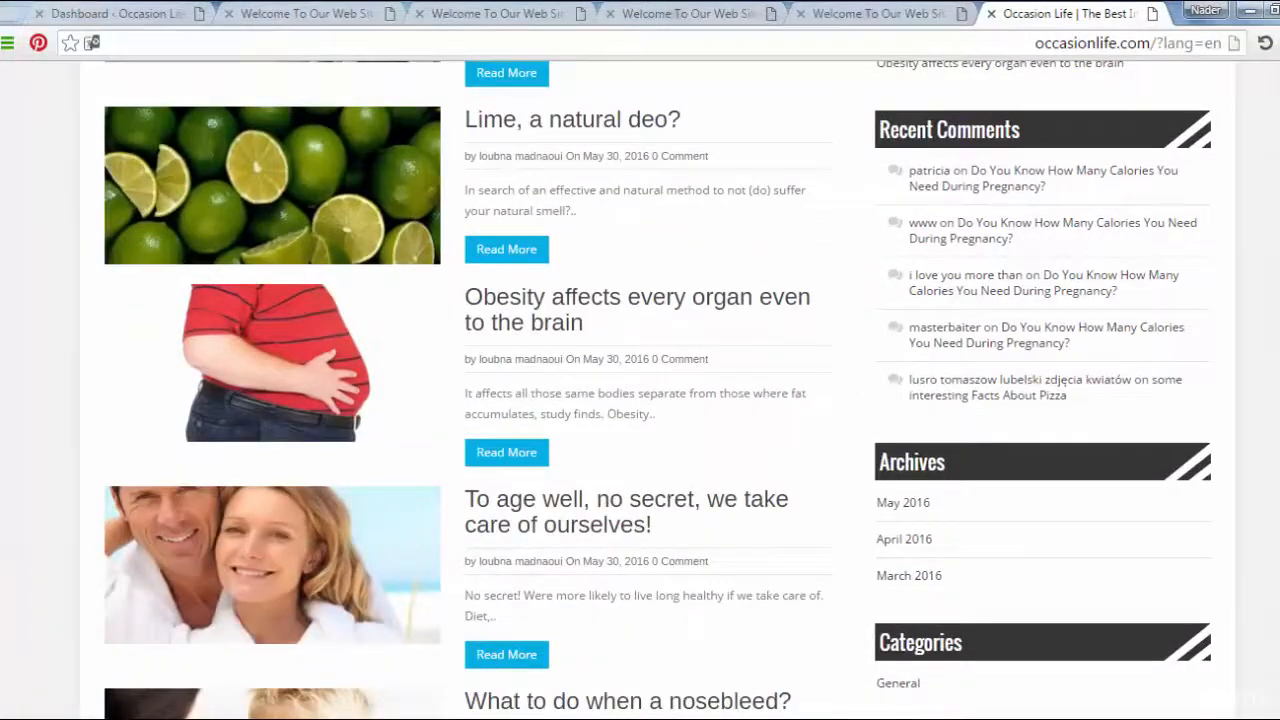
{"action": "scroll", "scroll_direction": "down", "scroll_amount": 3}
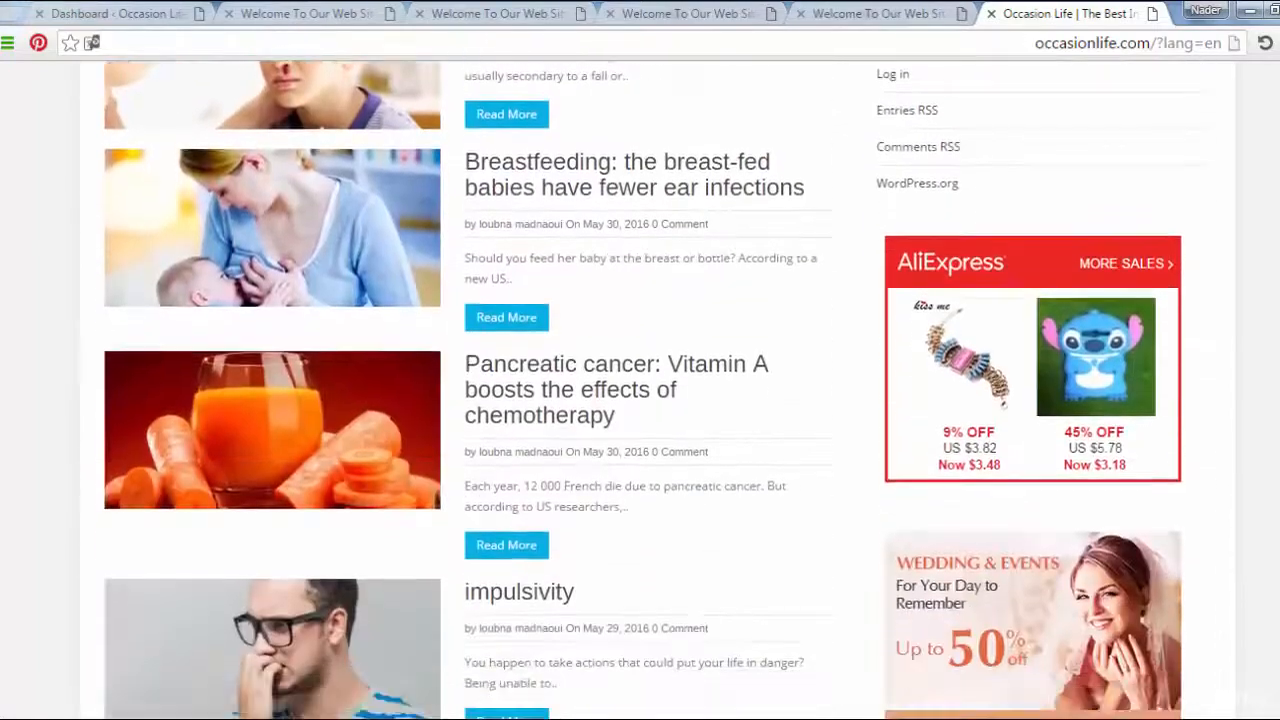
{"action": "scroll", "scroll_direction": "down", "scroll_amount": 3}
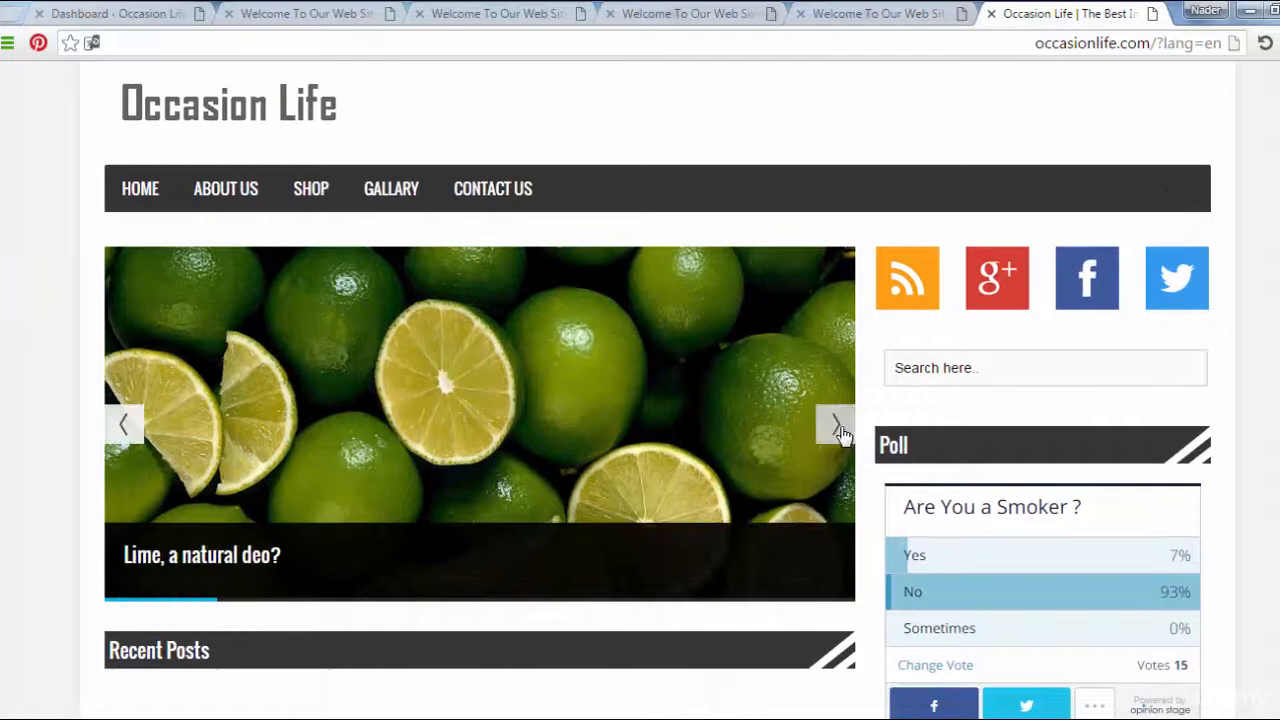
{"action": "left_click", "coordinate": [838, 423]}
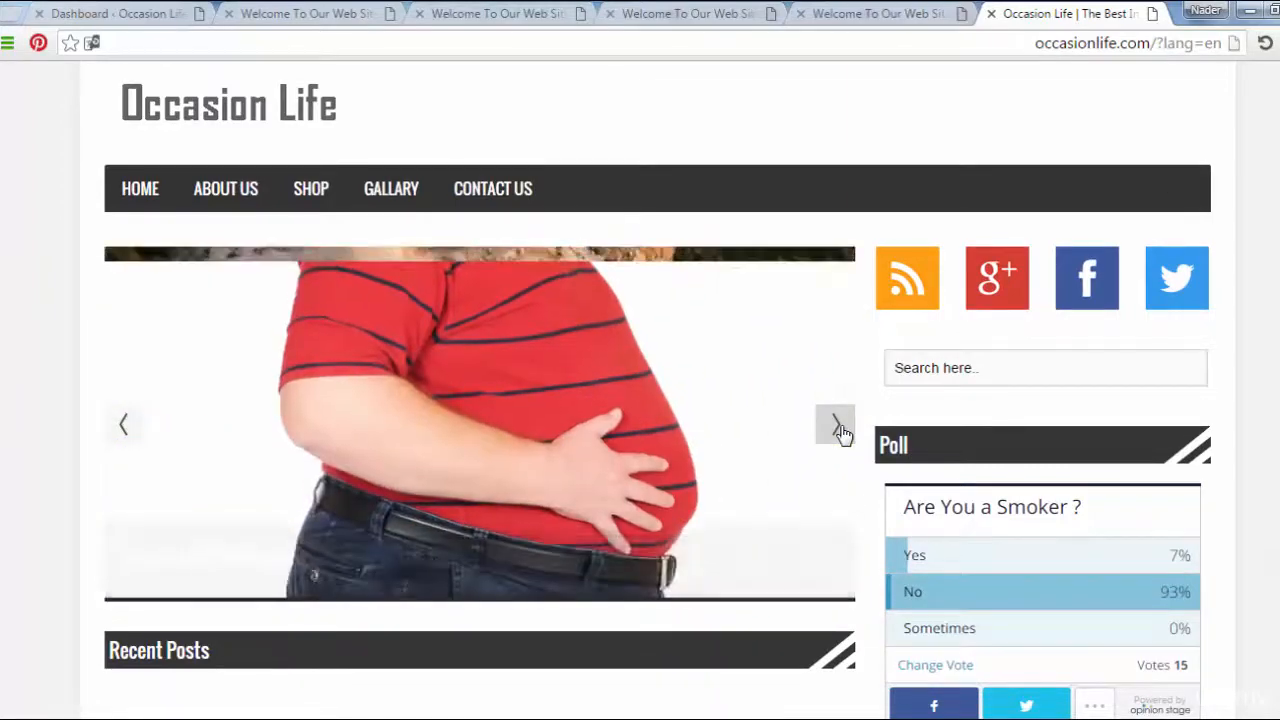
{"action": "left_click", "coordinate": [836, 424]}
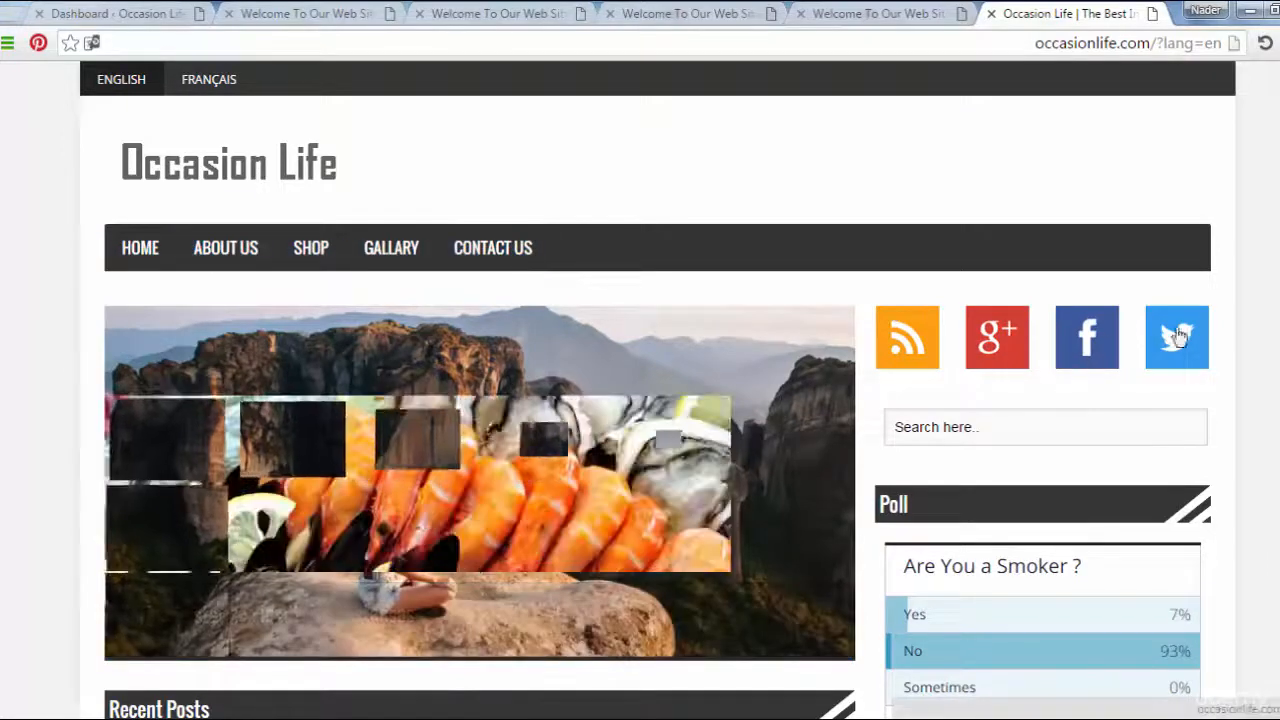
Scroll through the site's posts list to find the Lime post
{"action": "scroll", "scroll_direction": "down", "scroll_amount": 3}
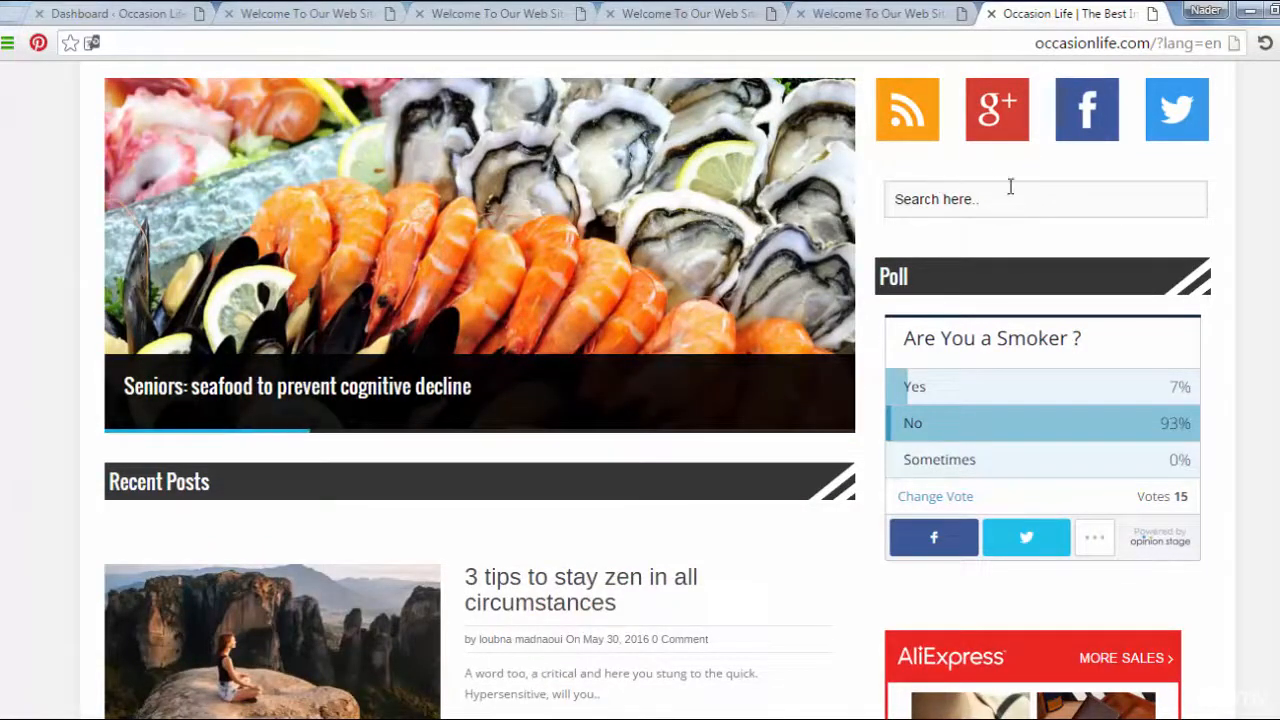
{"action": "mouse_move", "coordinate": [1072, 587]}
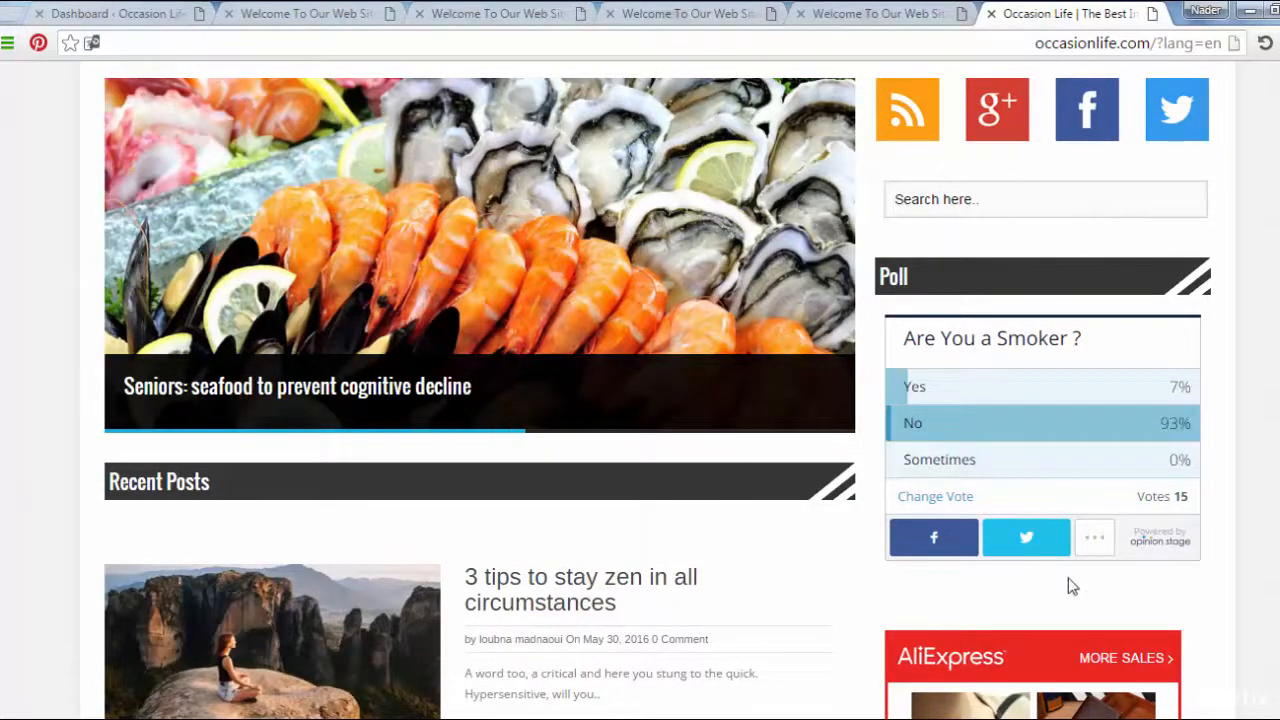
{"action": "scroll", "scroll_direction": "down", "scroll_amount": 3}
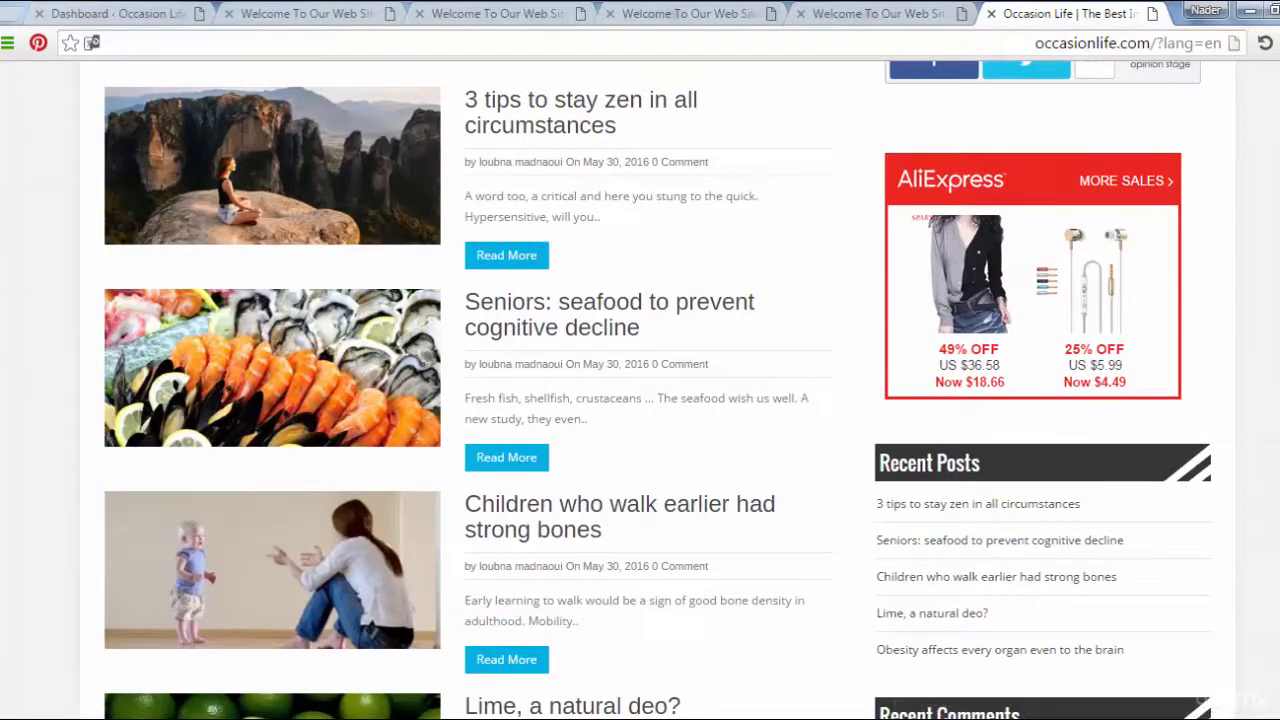
{"action": "scroll", "scroll_direction": "down", "scroll_amount": 3}
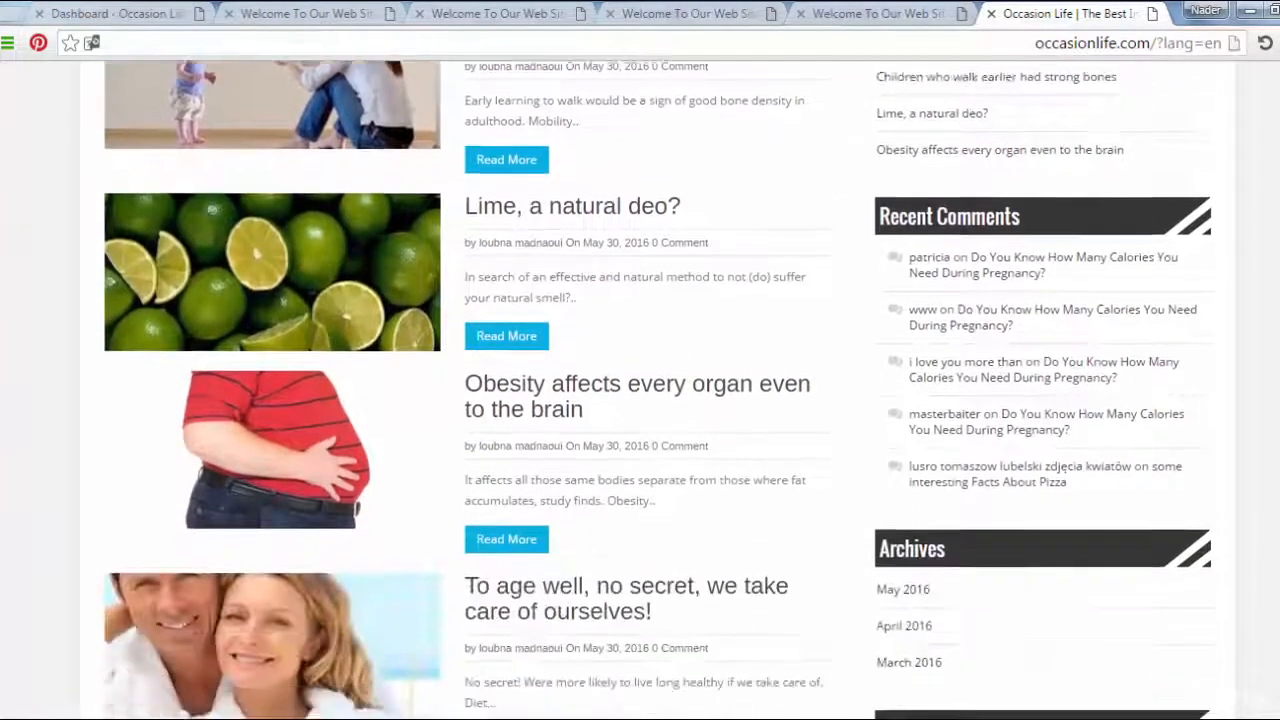
{"action": "scroll", "scroll_direction": "down", "scroll_amount": 3}
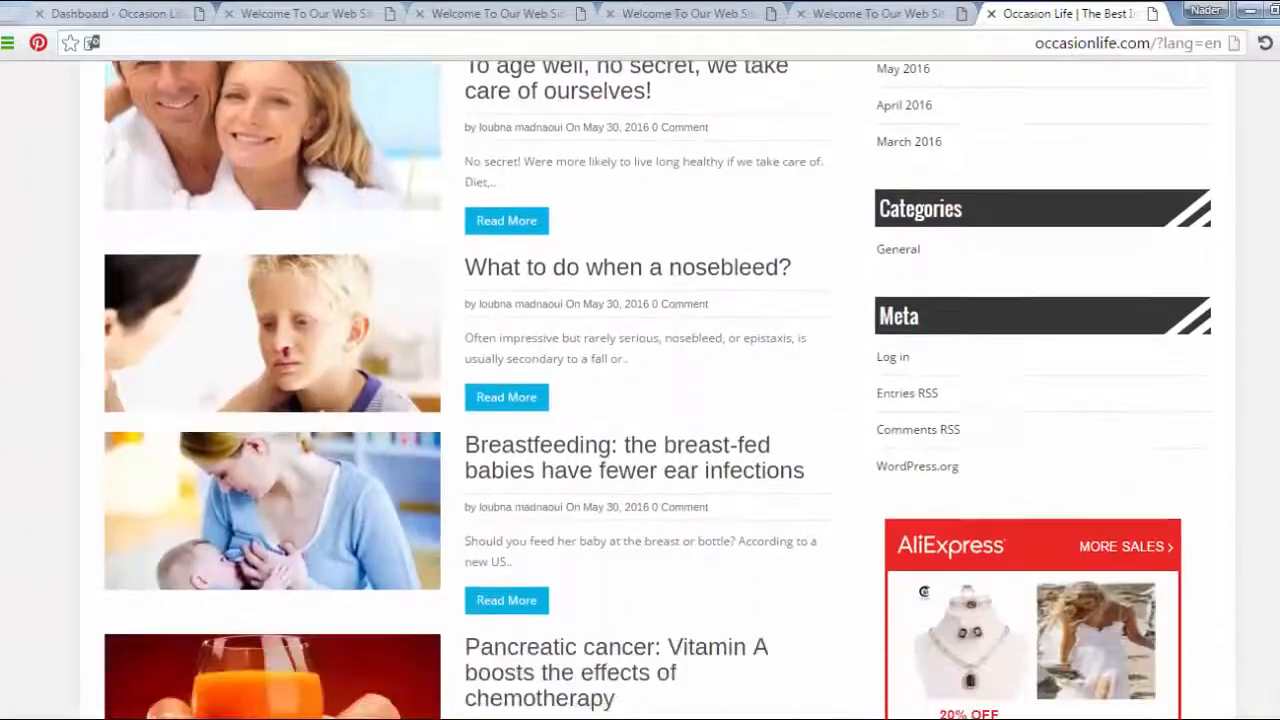
{"action": "scroll", "scroll_direction": "down", "scroll_amount": 3}
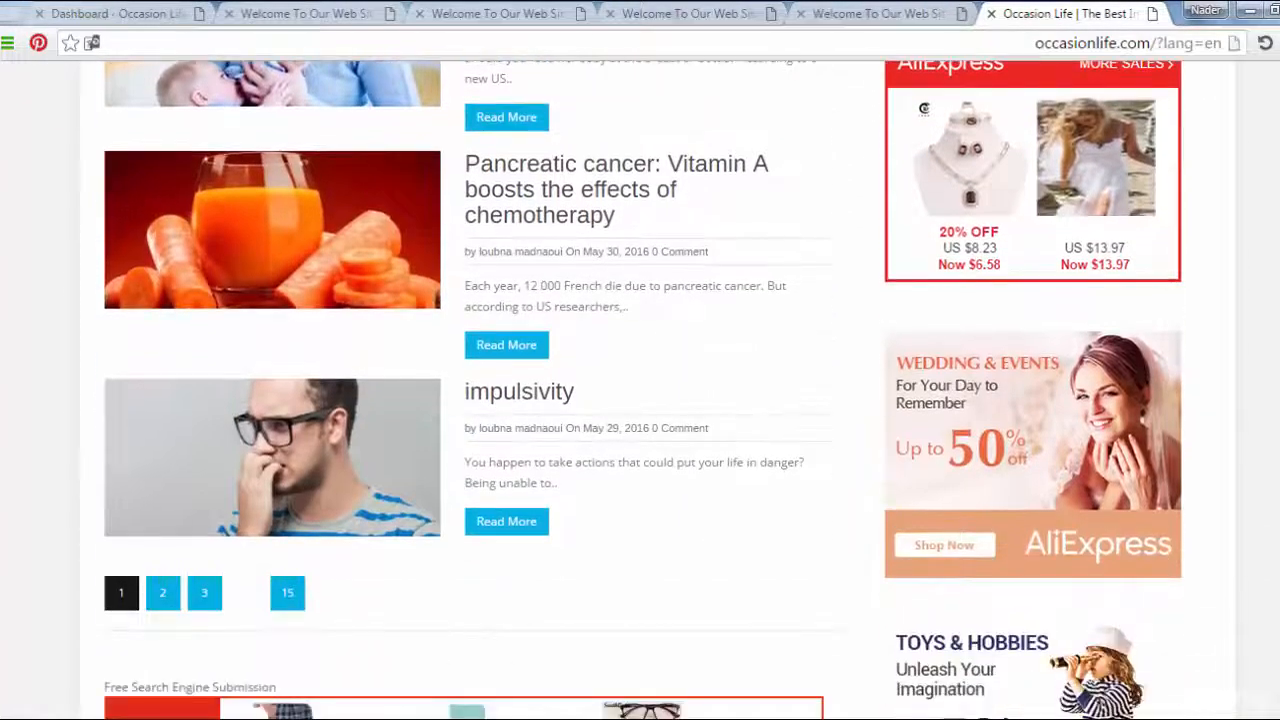
{"action": "scroll", "scroll_direction": "down", "scroll_amount": 3}
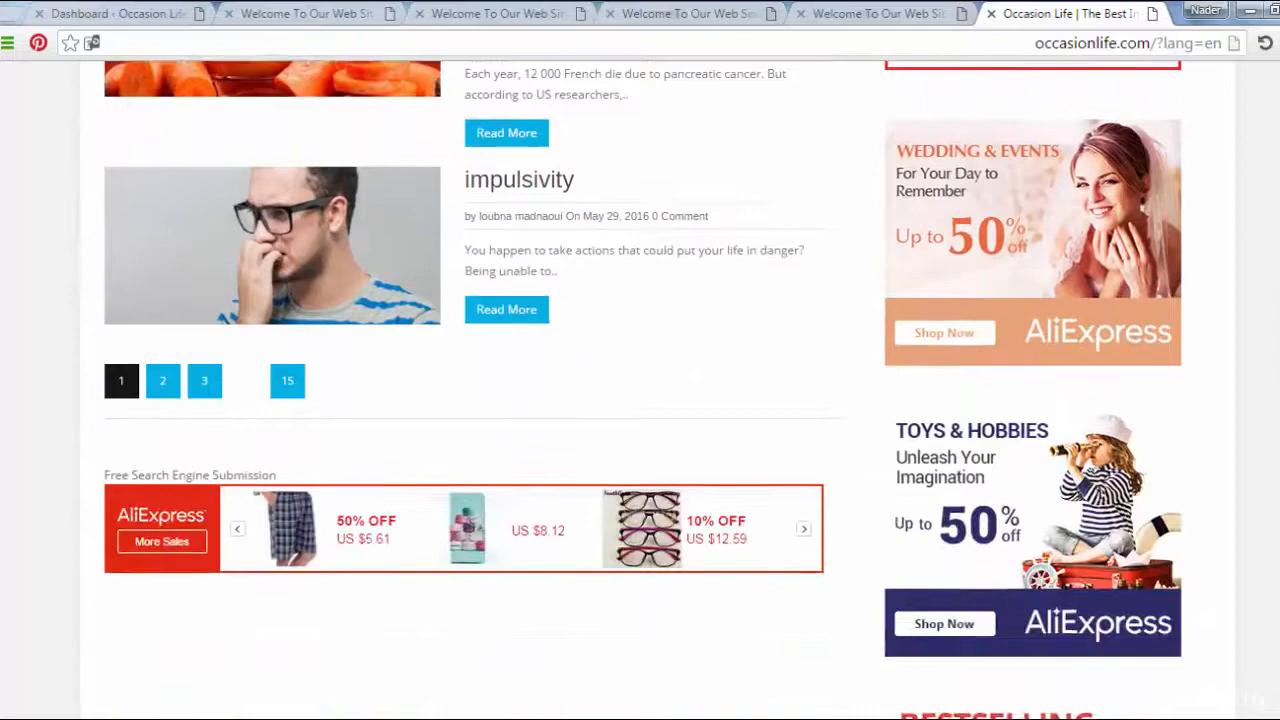
{"action": "scroll", "scroll_direction": "up", "scroll_amount": 3}
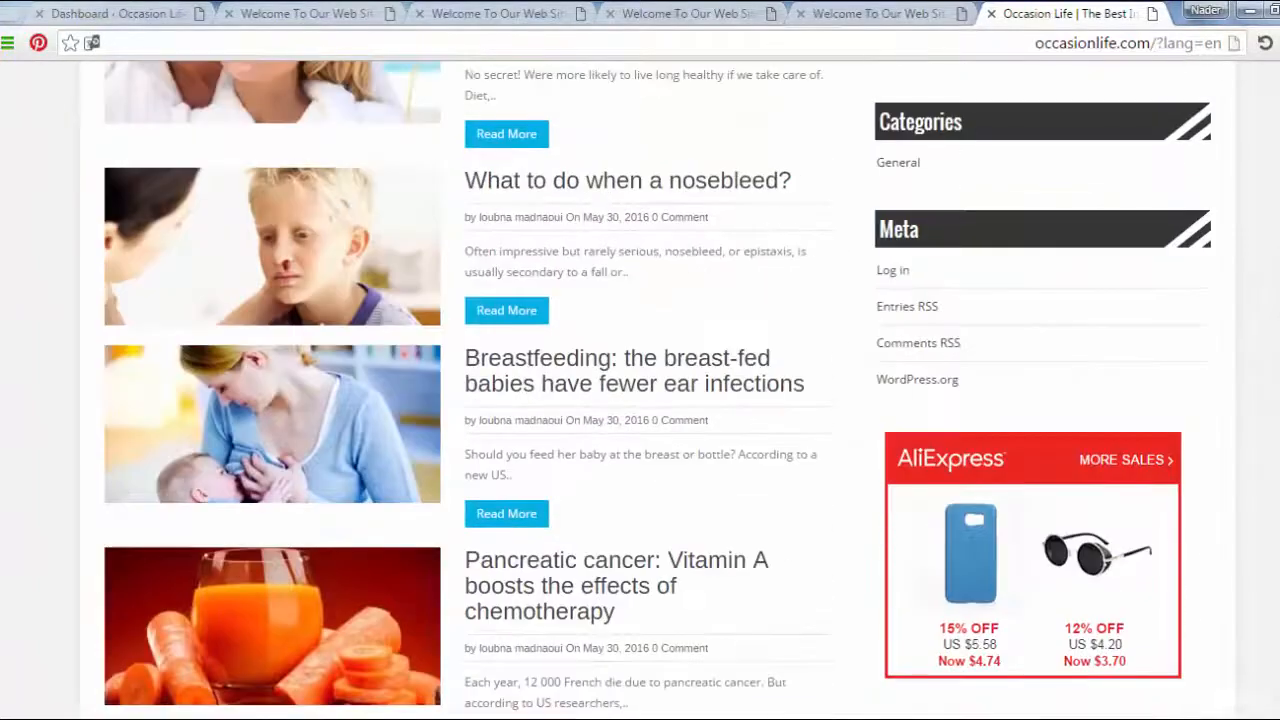
{"action": "mouse_move", "coordinate": [424, 243]}
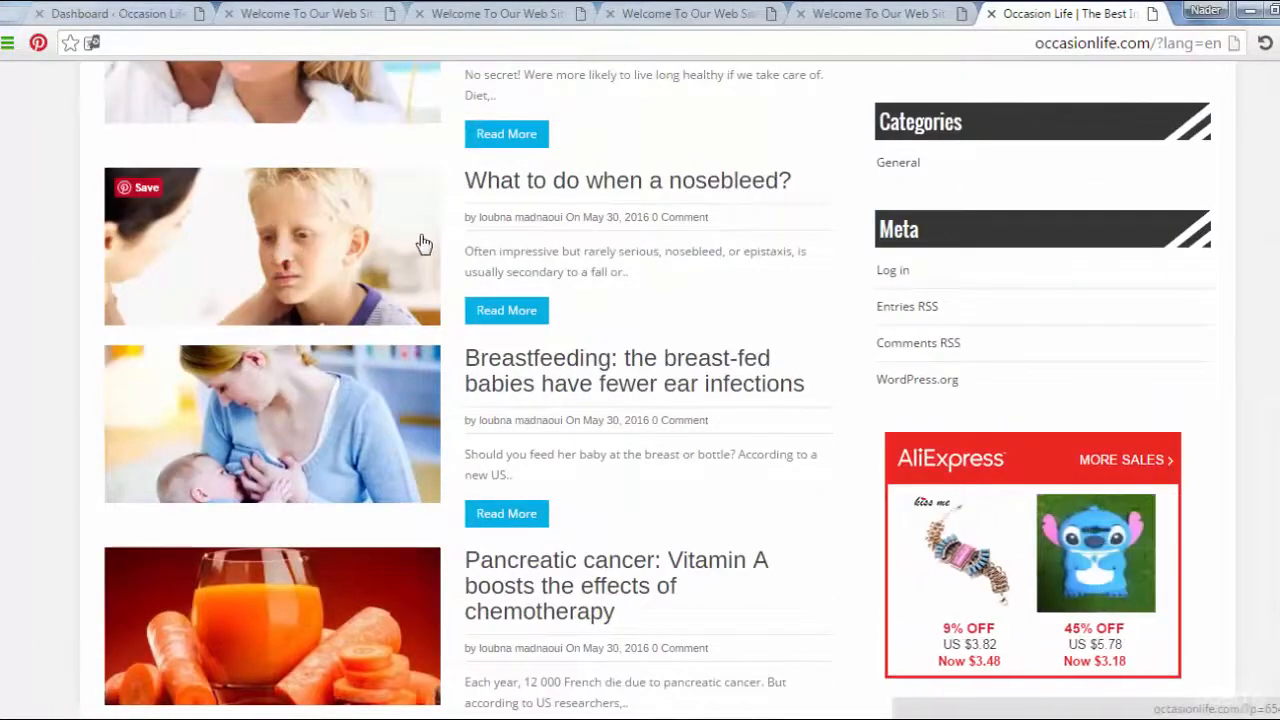
{"action": "scroll", "scroll_direction": "up", "scroll_amount": 3}
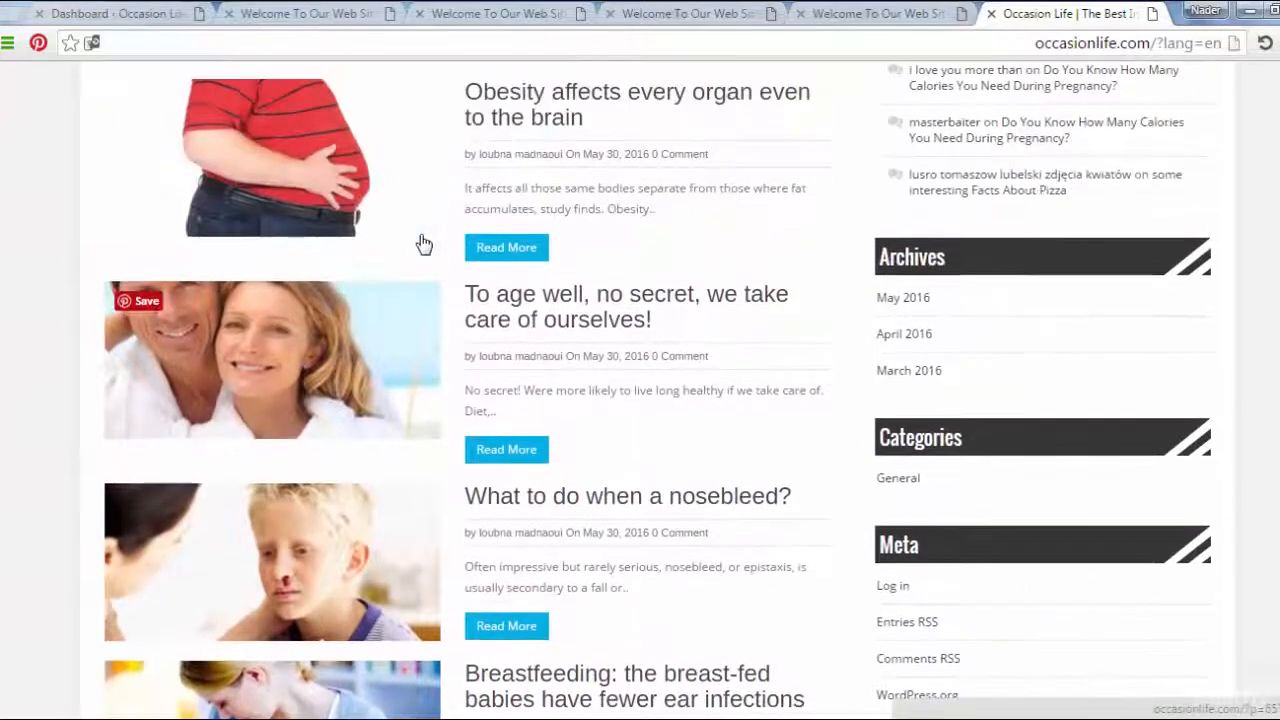
{"action": "scroll", "scroll_direction": "down", "scroll_amount": 3}
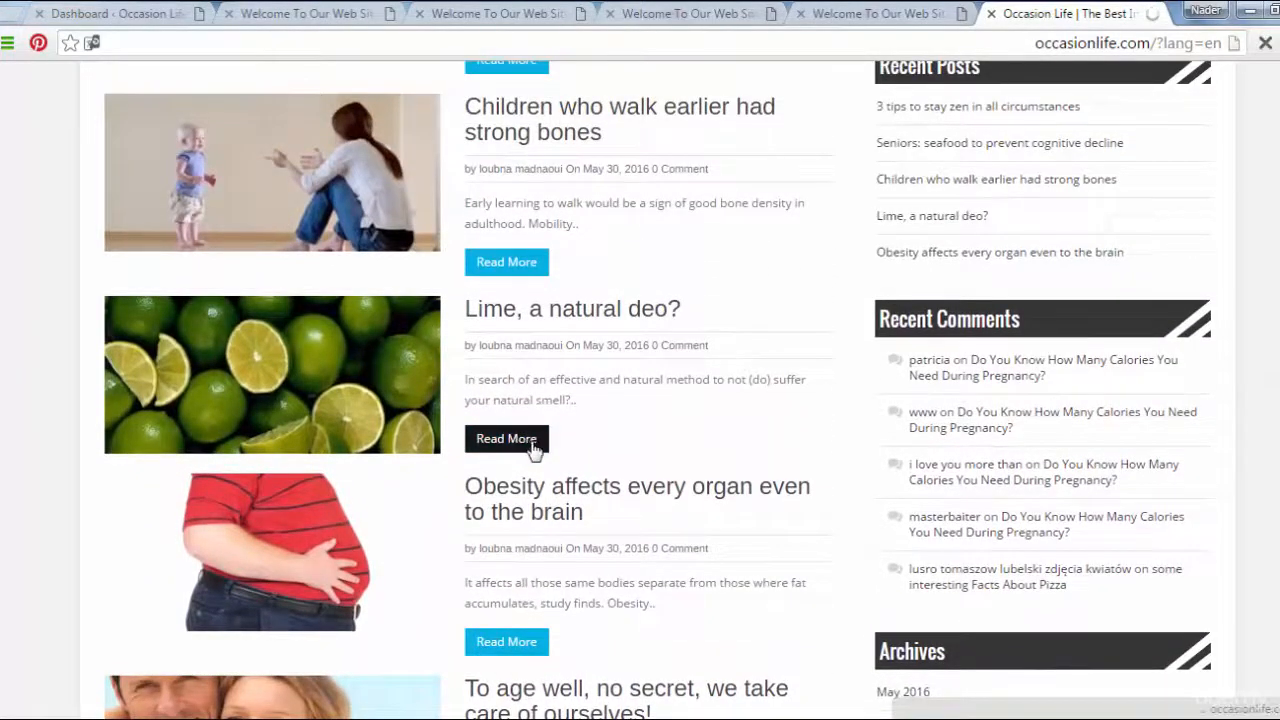
Open 'Lime, a natural deo?' and read down to its comment form
{"action": "left_click", "coordinate": [506, 438]}
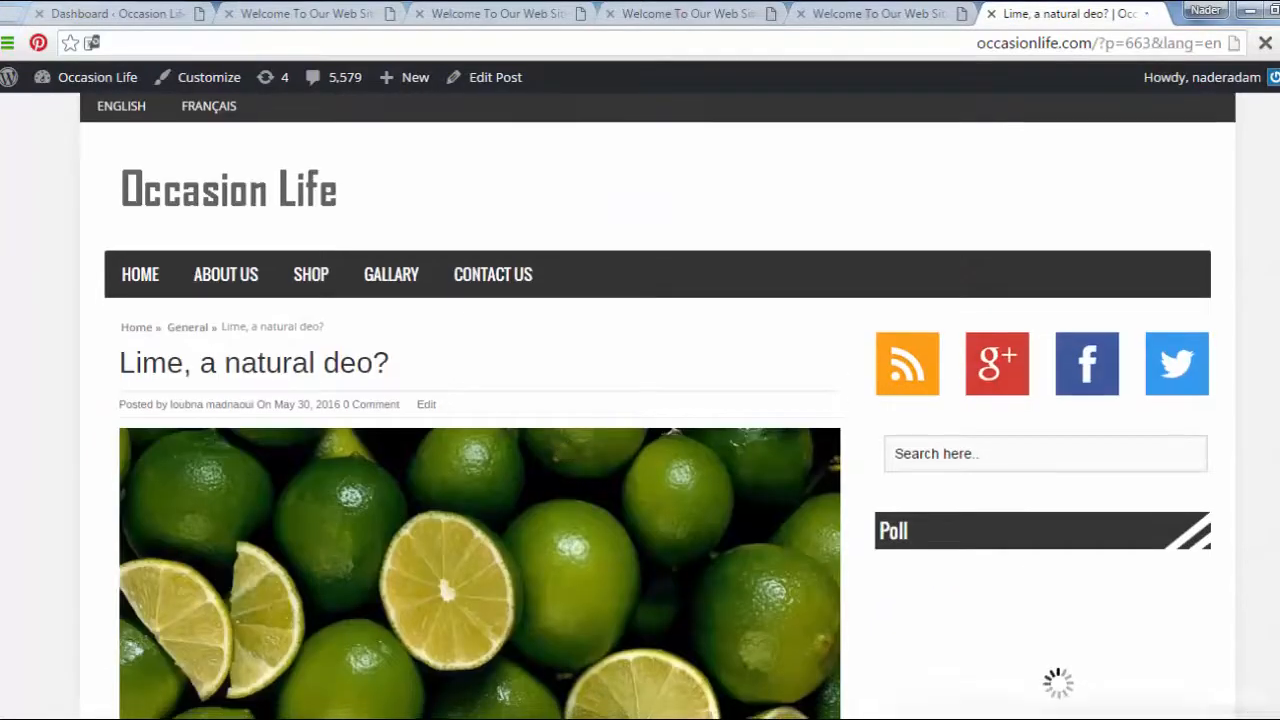
{"action": "scroll", "scroll_direction": "down", "scroll_amount": 3}
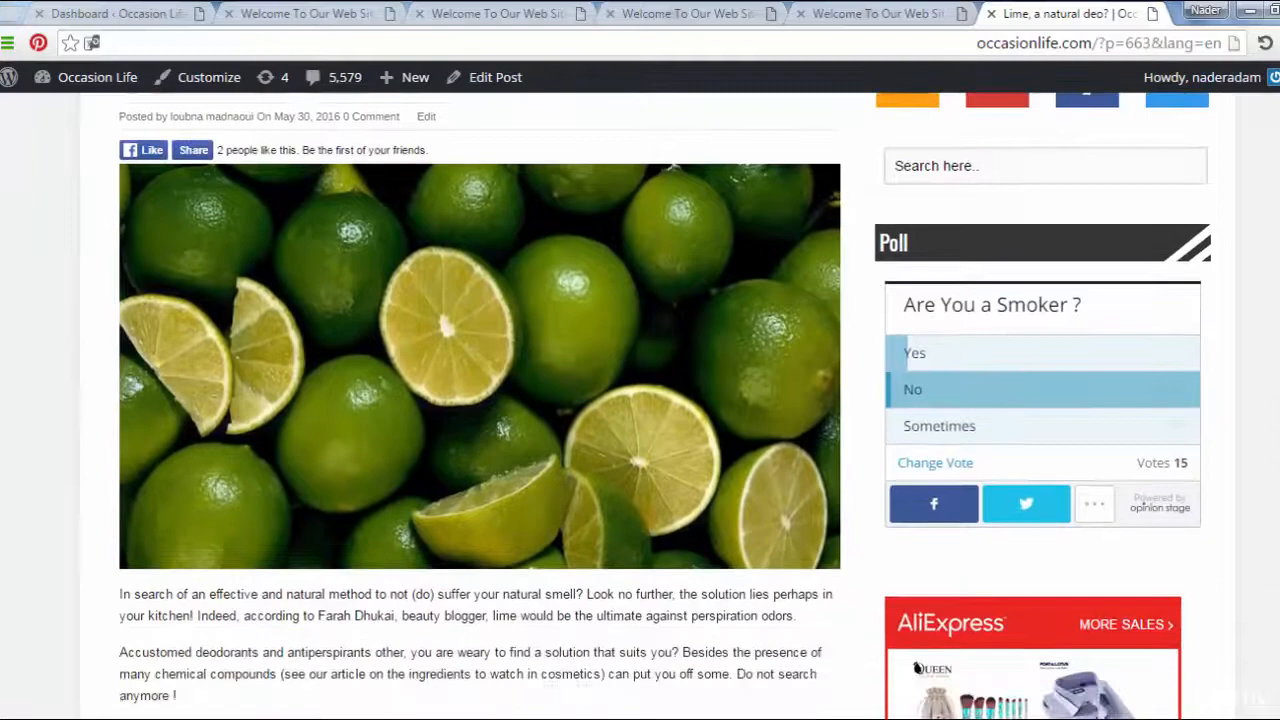
{"action": "scroll", "scroll_direction": "down", "scroll_amount": 3}
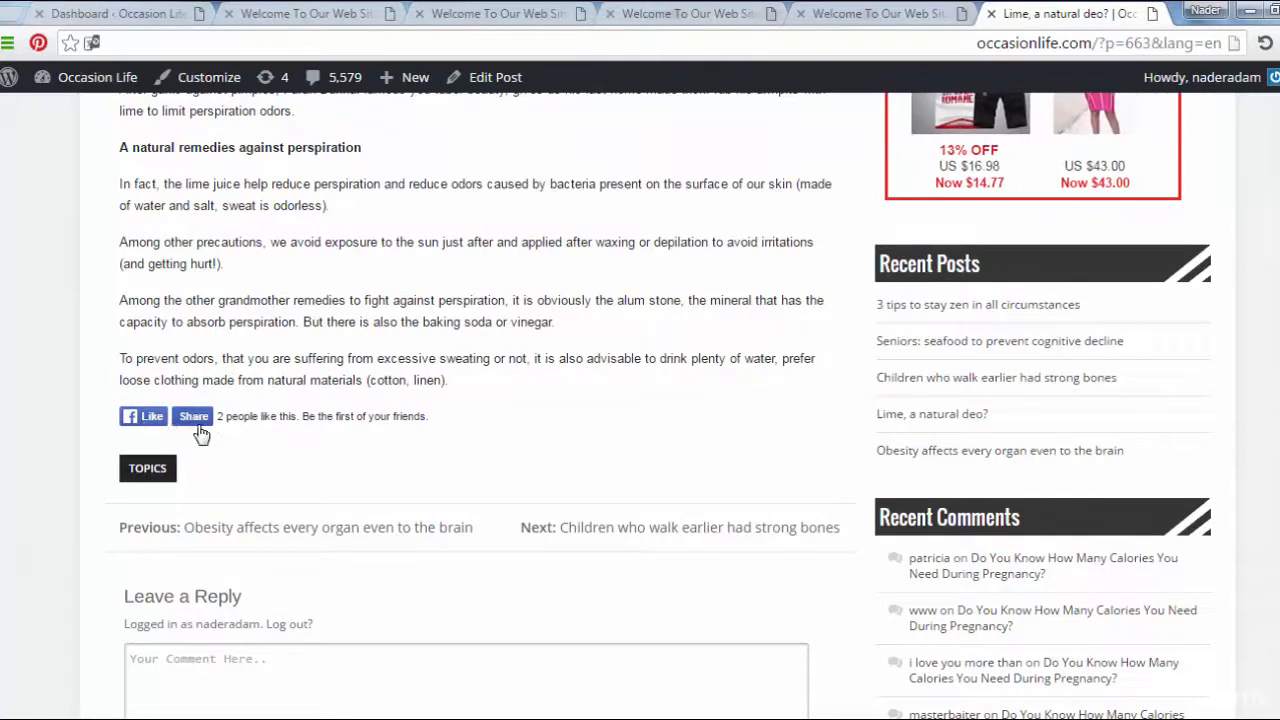
{"action": "mouse_move", "coordinate": [1158, 415]}
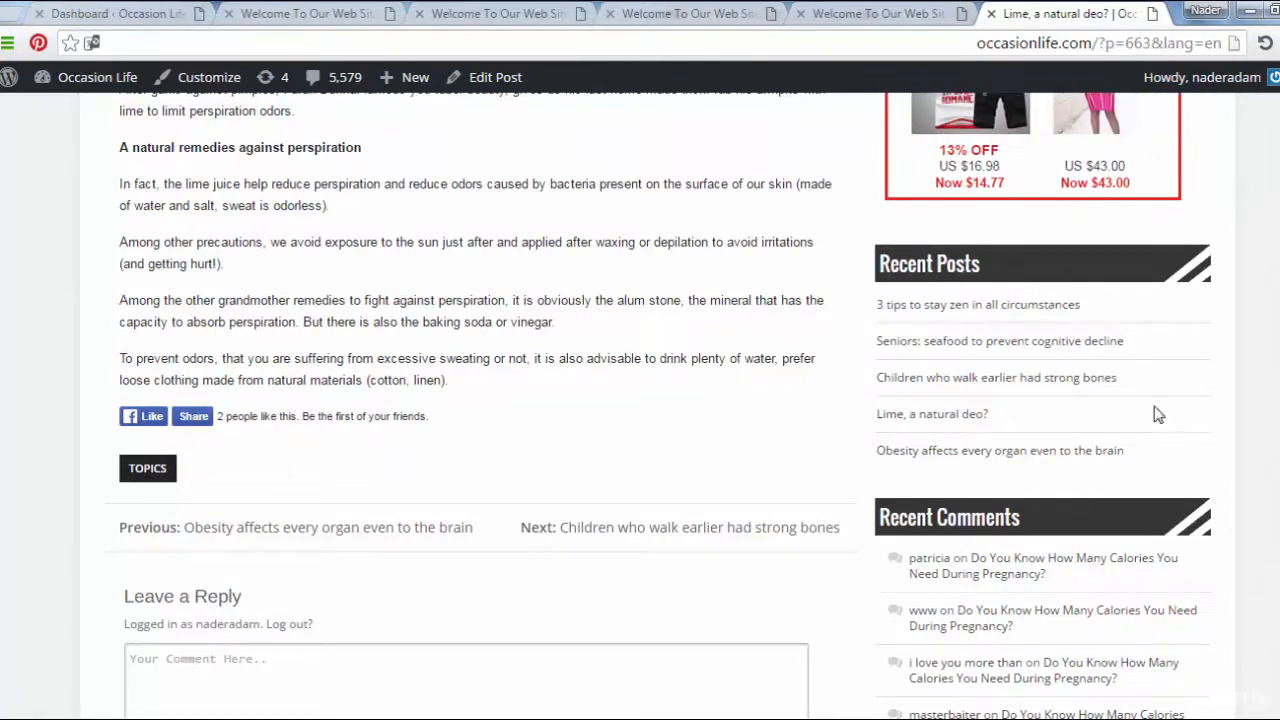
{"action": "scroll", "scroll_direction": "down", "scroll_amount": 3}
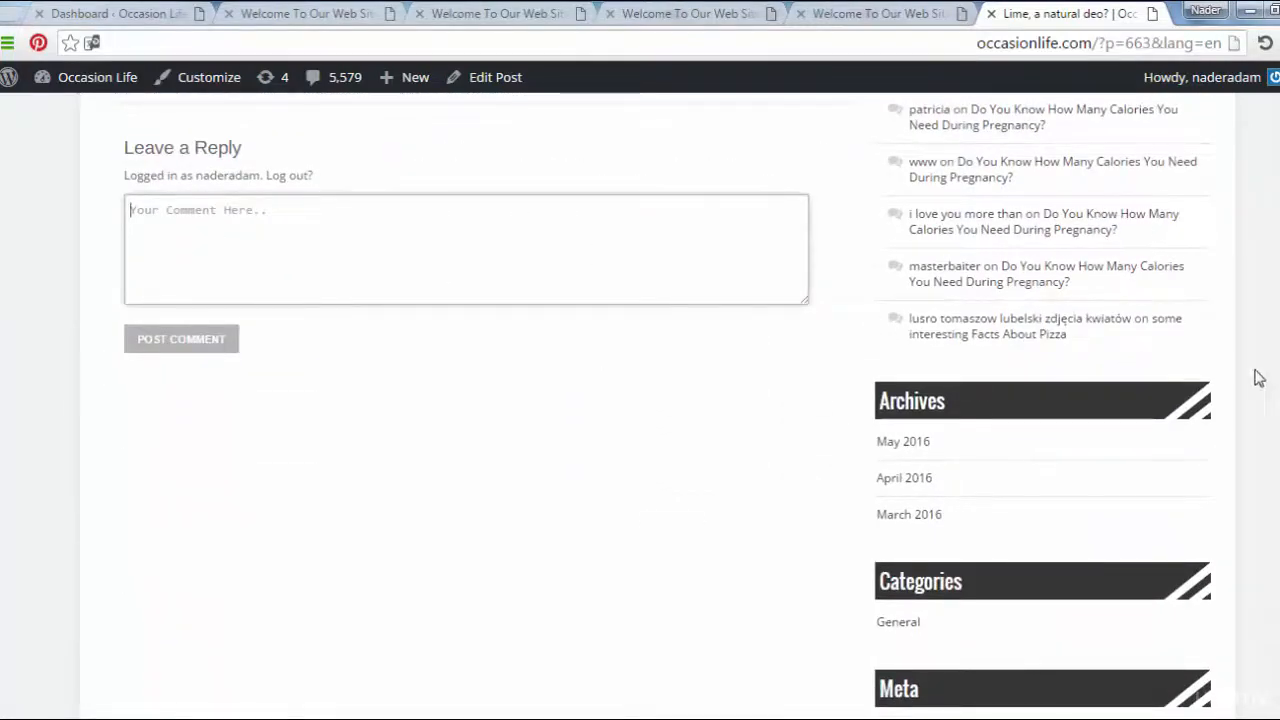
{"action": "scroll", "scroll_direction": "up", "scroll_amount": 3}
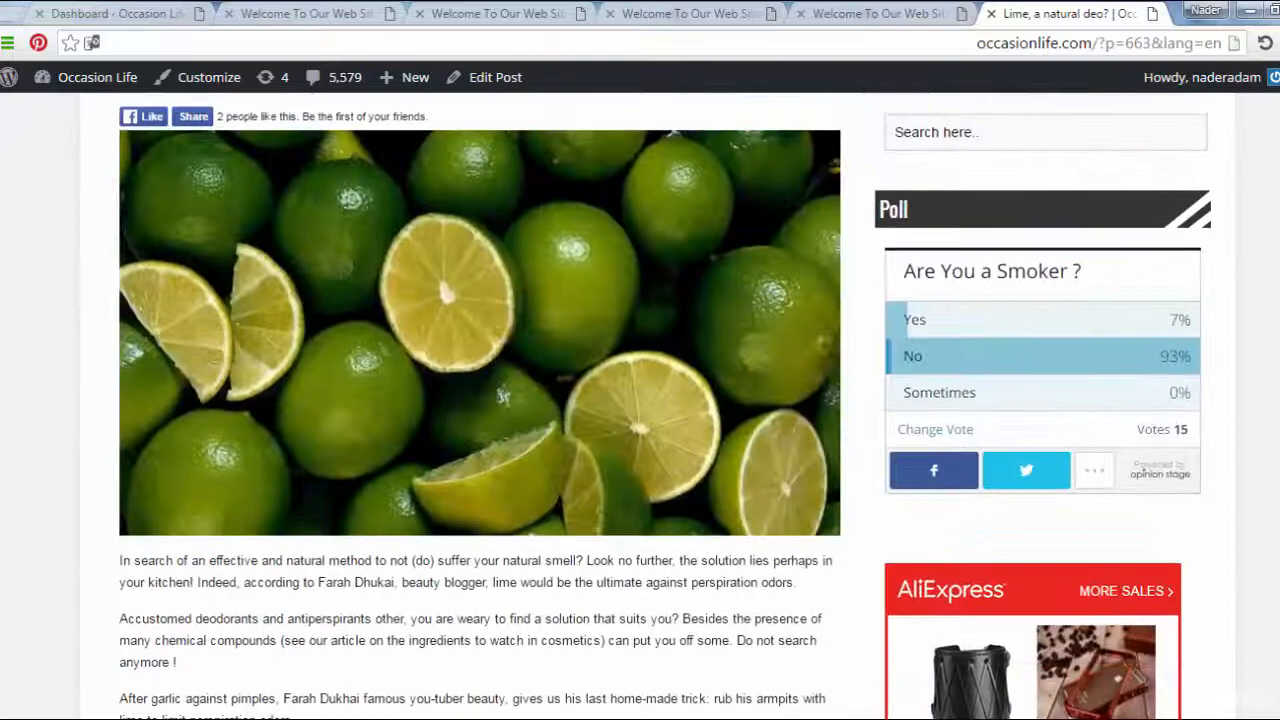
{"action": "scroll", "scroll_direction": "up", "scroll_amount": 3}
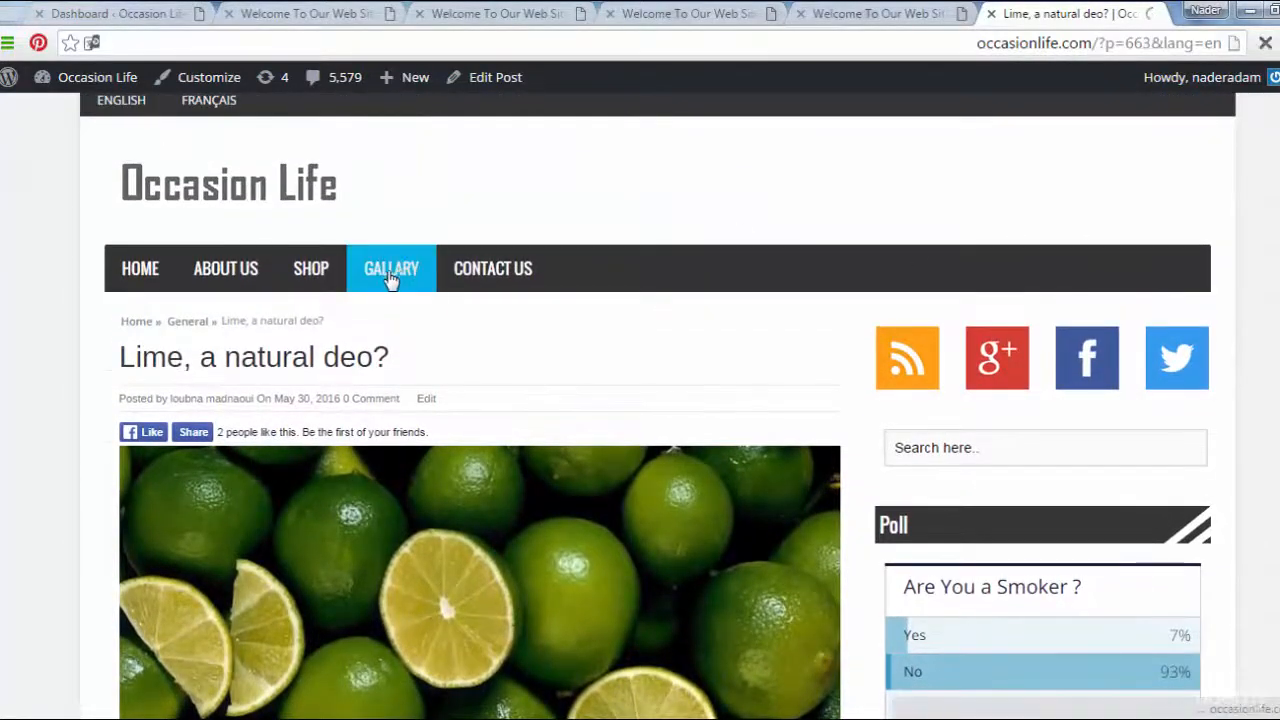
Visit the empty GALLARY page, then load the CONTACT US form page
{"action": "left_click", "coordinate": [391, 268]}
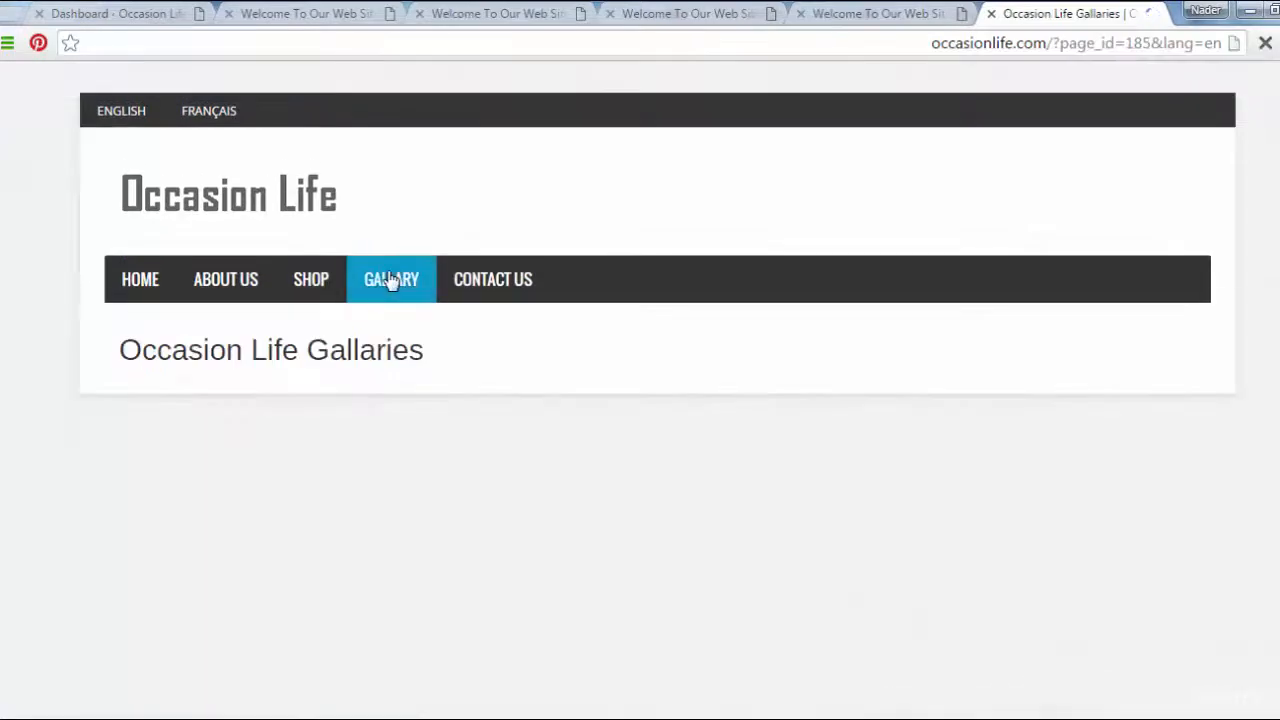
{"action": "left_click", "coordinate": [391, 279]}
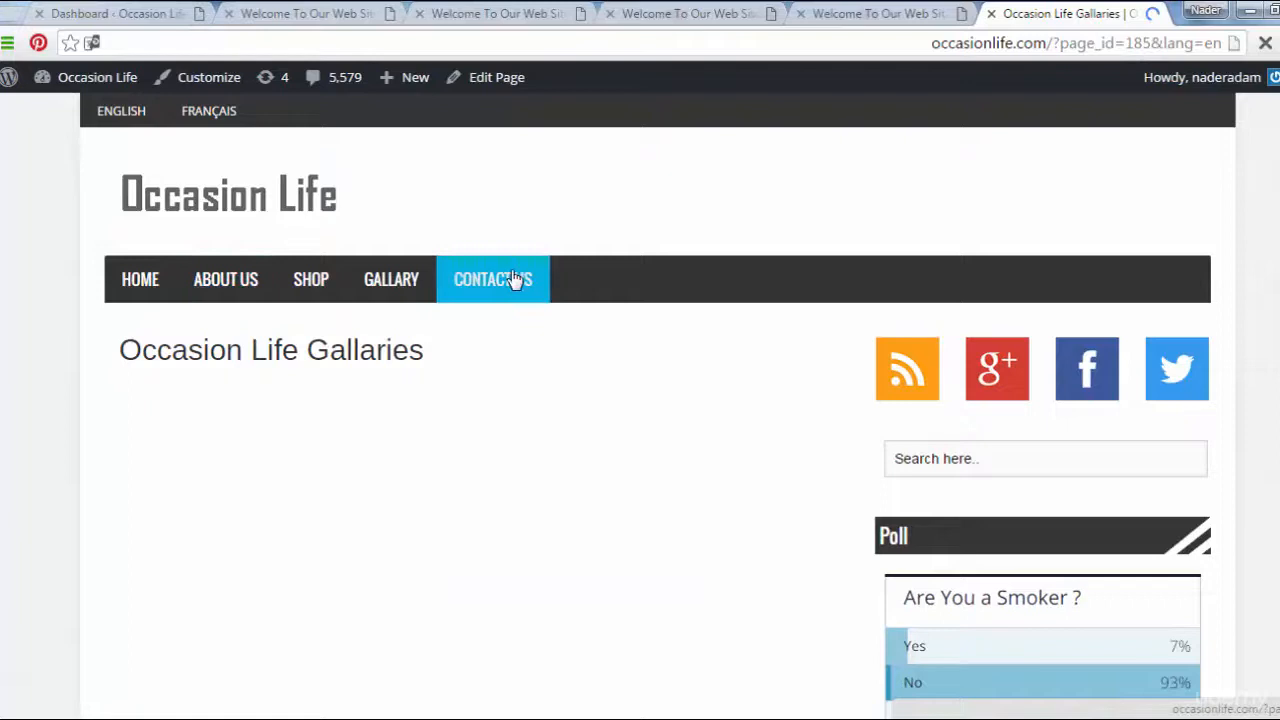
{"action": "left_click", "coordinate": [492, 279]}
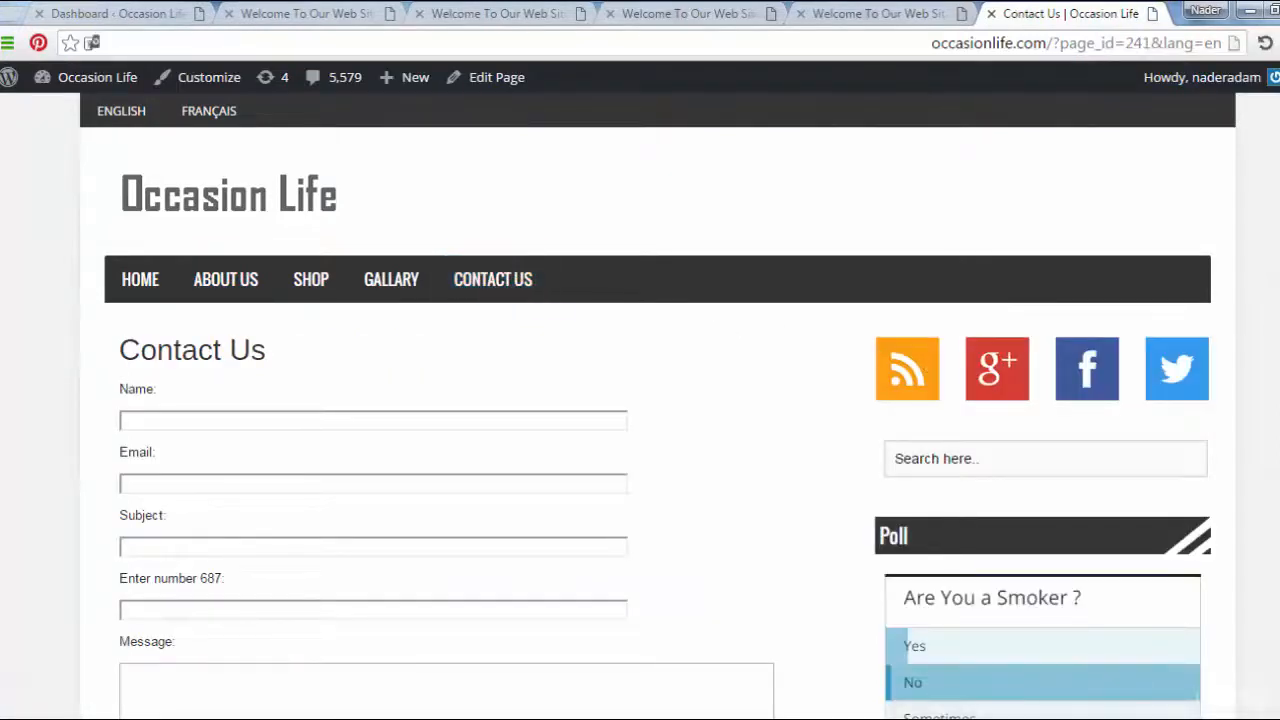
{"action": "scroll", "scroll_direction": "down", "scroll_amount": 3}
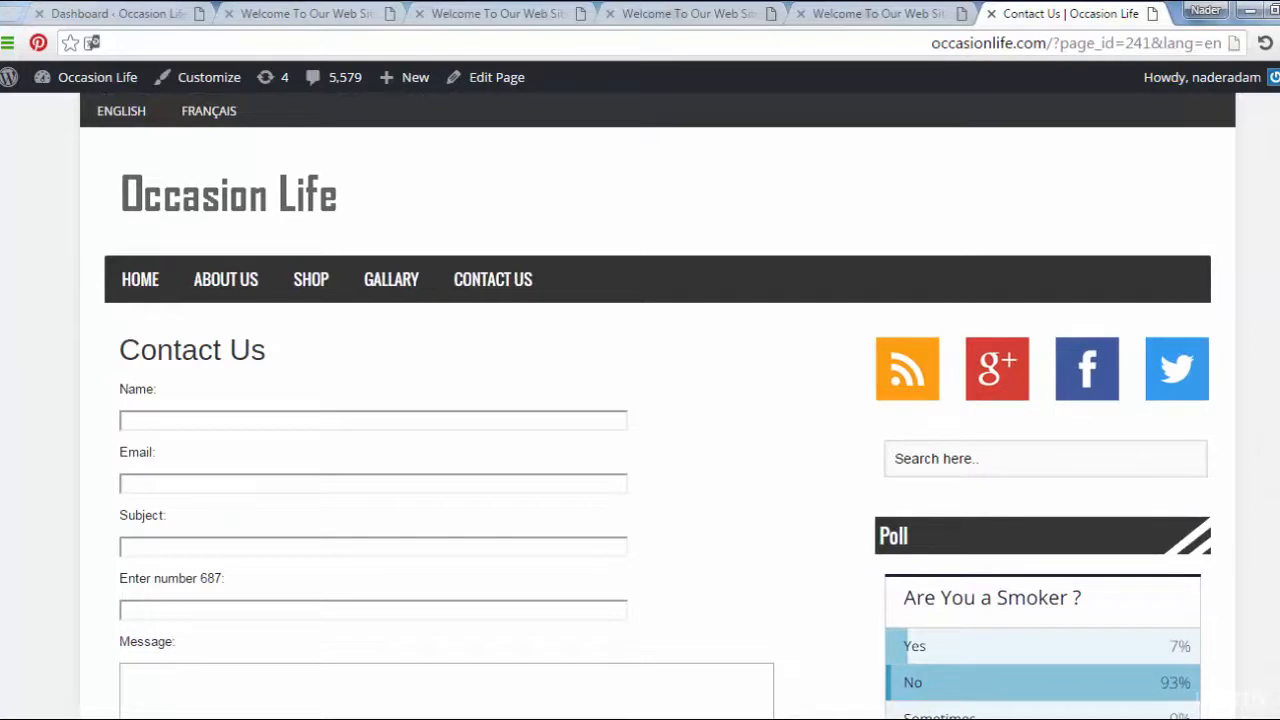
{"action": "mouse_move", "coordinate": [1273, 165]}
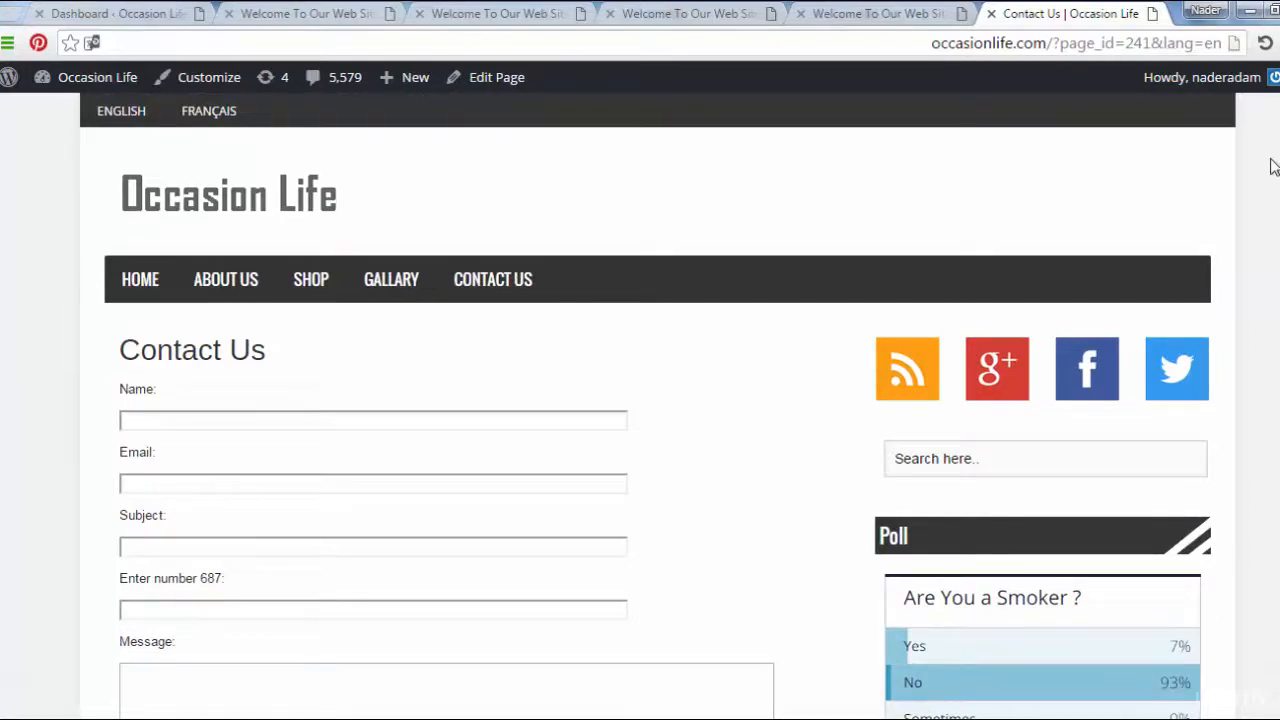
{"action": "mouse_move", "coordinate": [445, 161]}
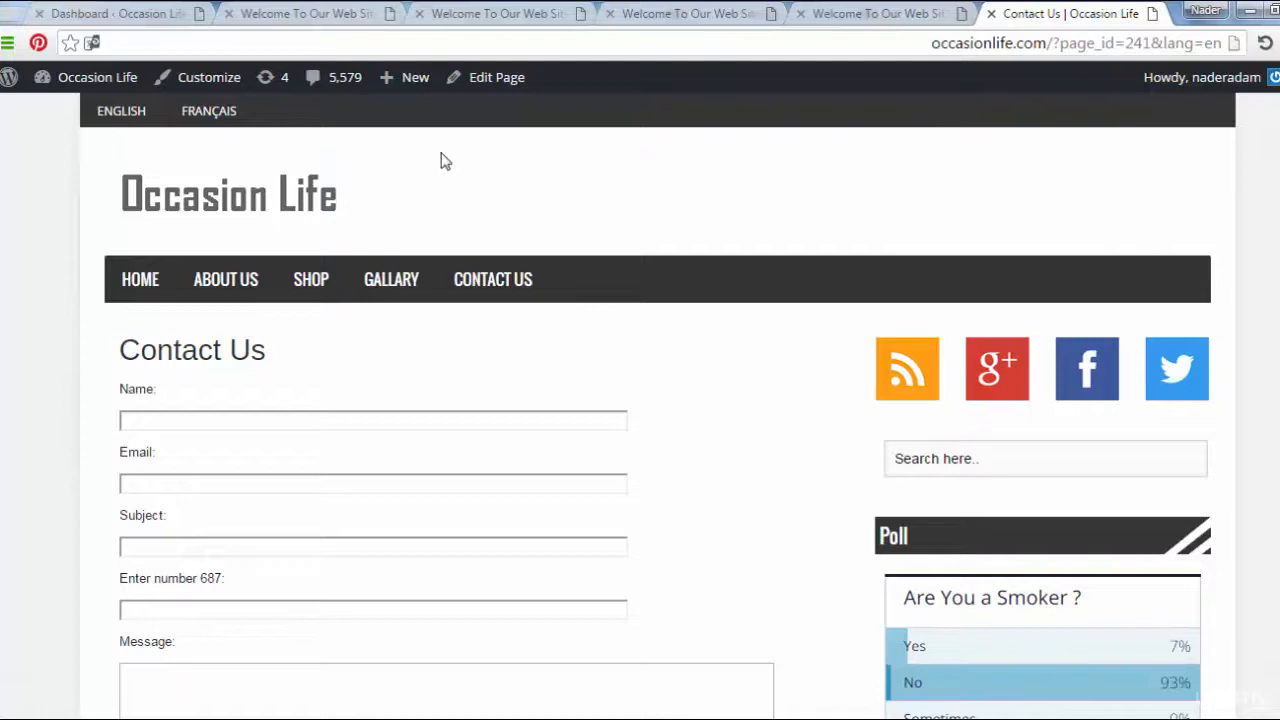
{"action": "mouse_move", "coordinate": [200, 197]}
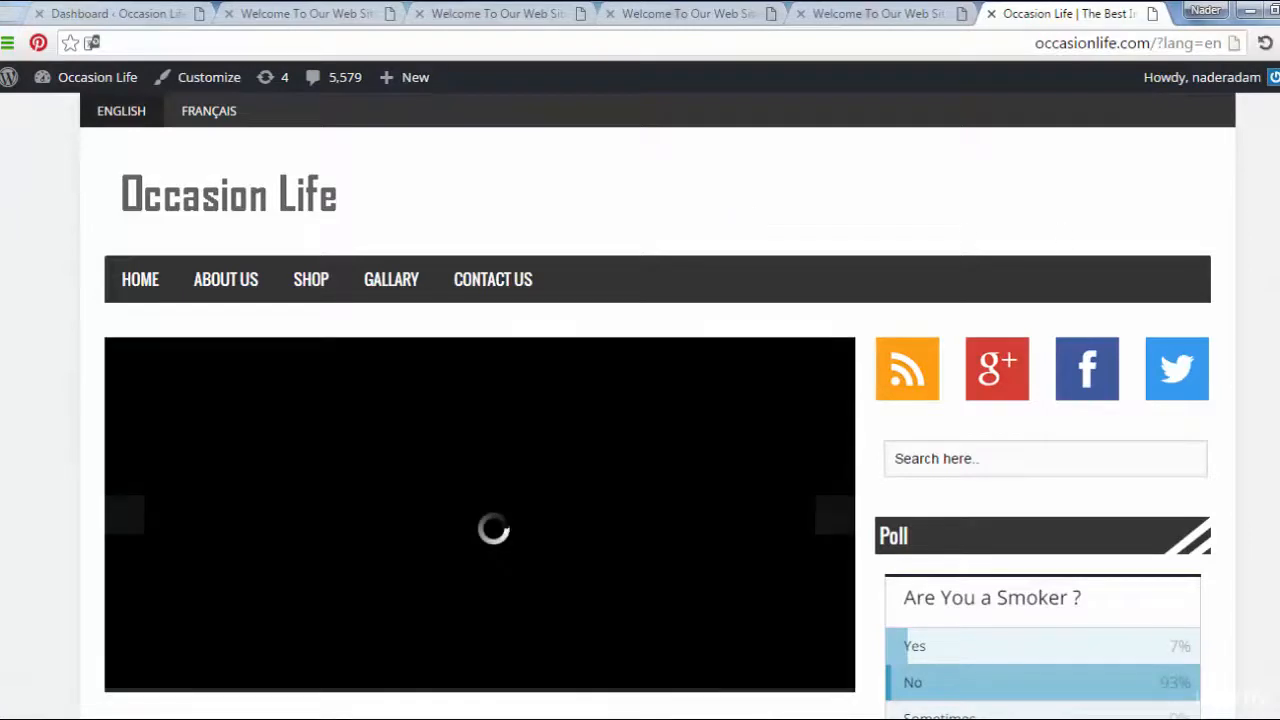
Scroll down the reopened Occasion Life home page below its slider
{"action": "scroll", "scroll_direction": "down", "scroll_amount": 3}
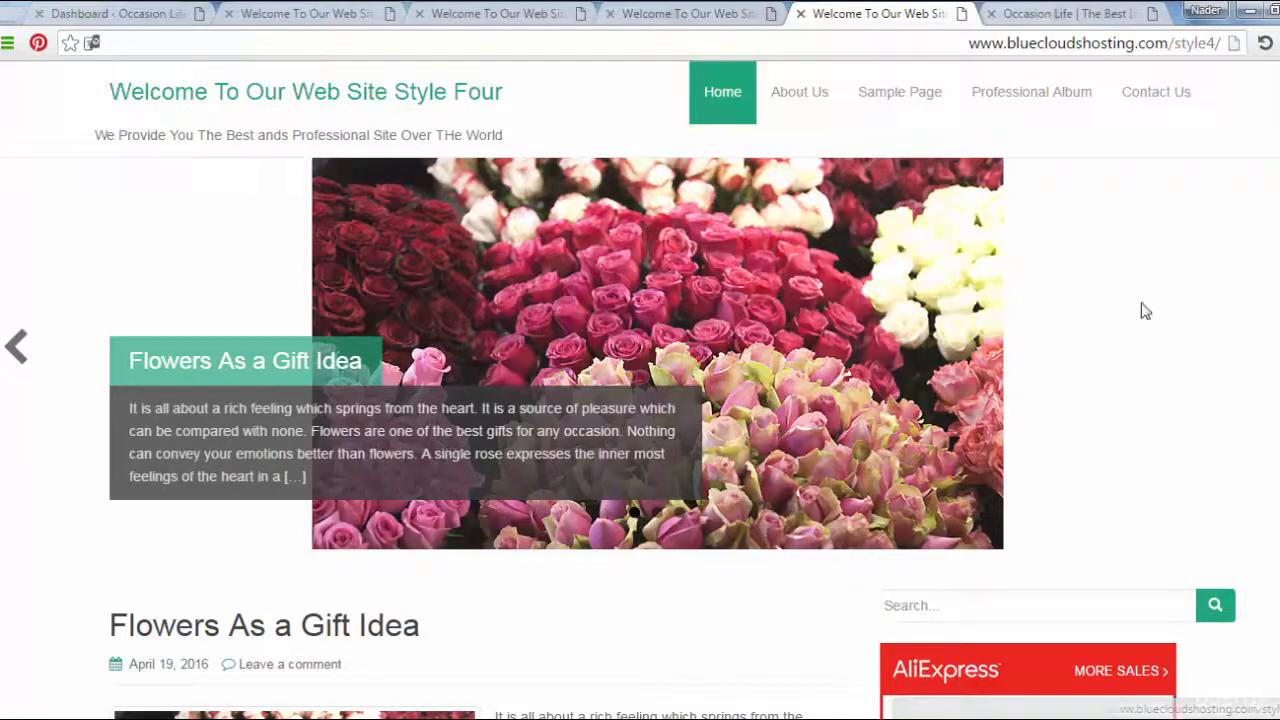
Scroll down through the Style Four demo site with its flower slider
{"action": "scroll", "scroll_direction": "down", "scroll_amount": 3}
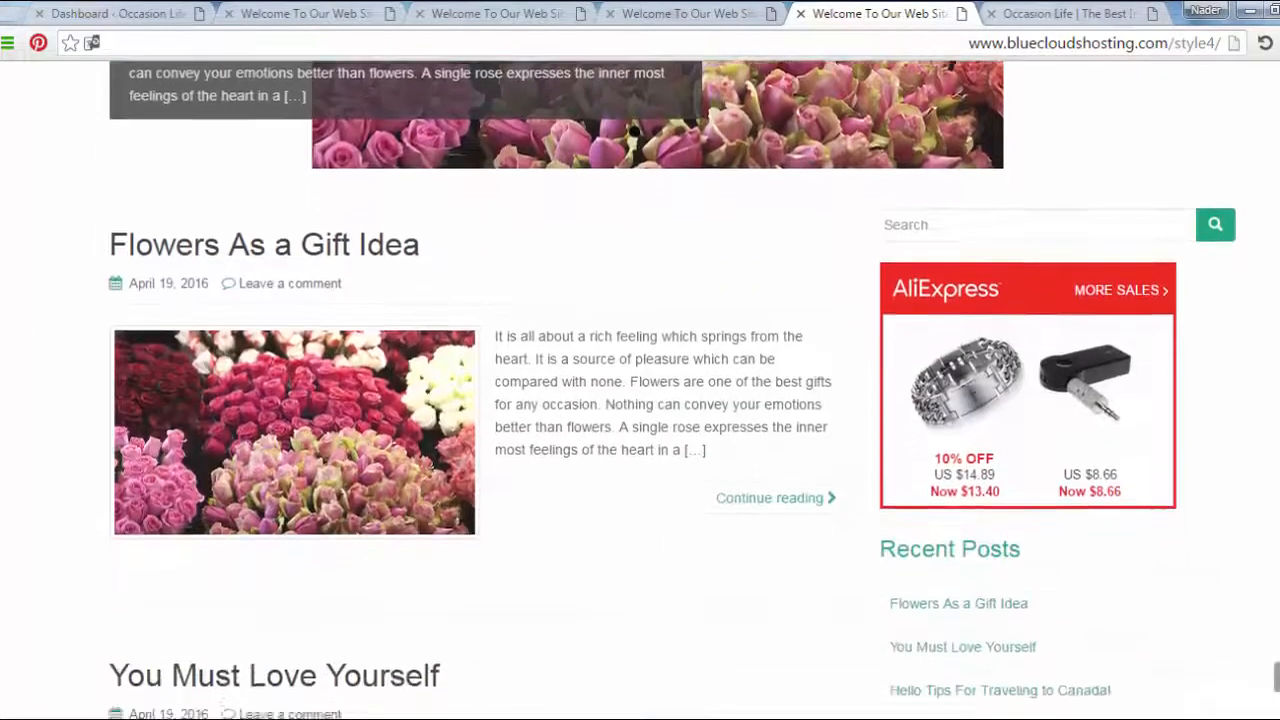
{"action": "scroll", "scroll_direction": "down", "scroll_amount": 3}
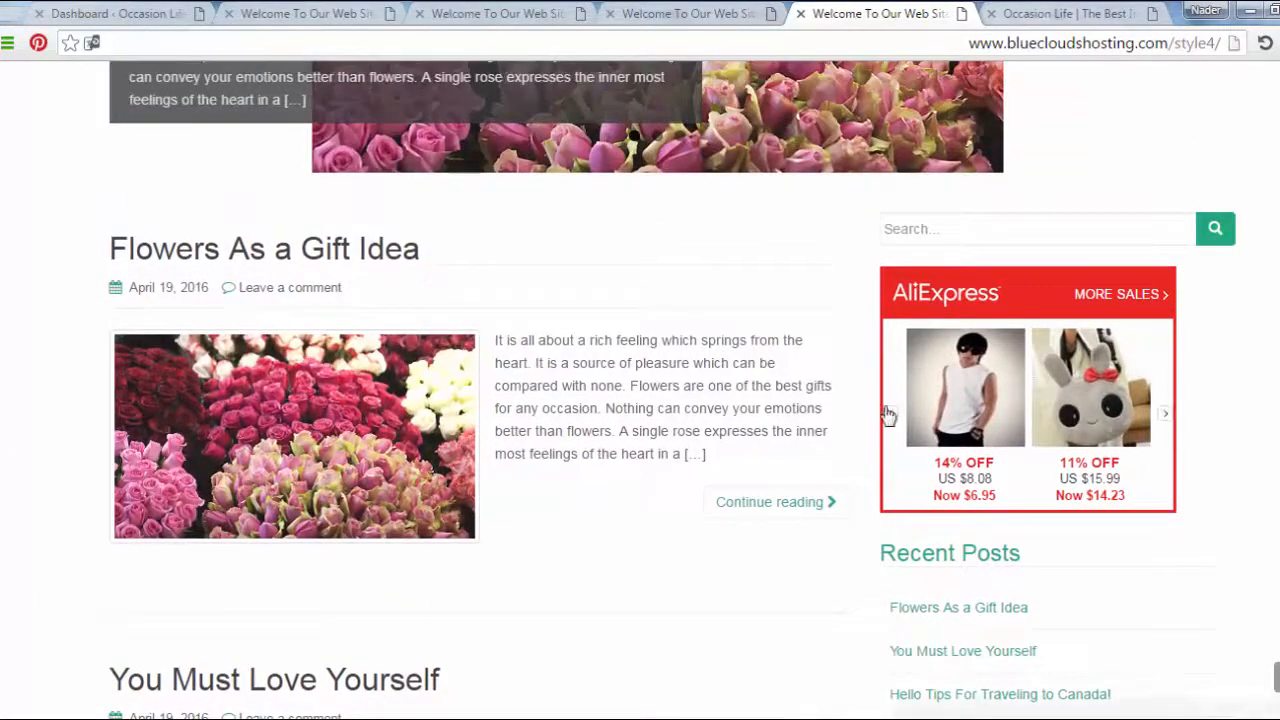
{"action": "scroll", "scroll_direction": "down", "scroll_amount": 3}
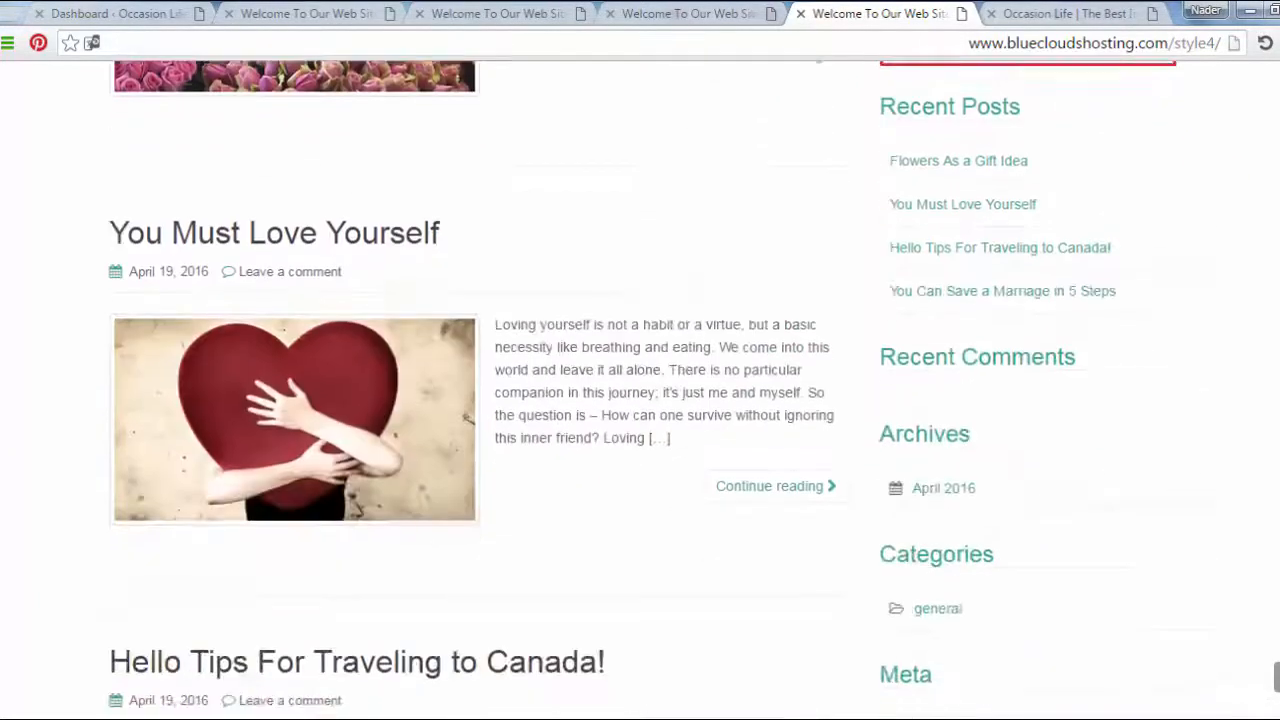
{"action": "scroll", "scroll_direction": "down", "scroll_amount": 3}
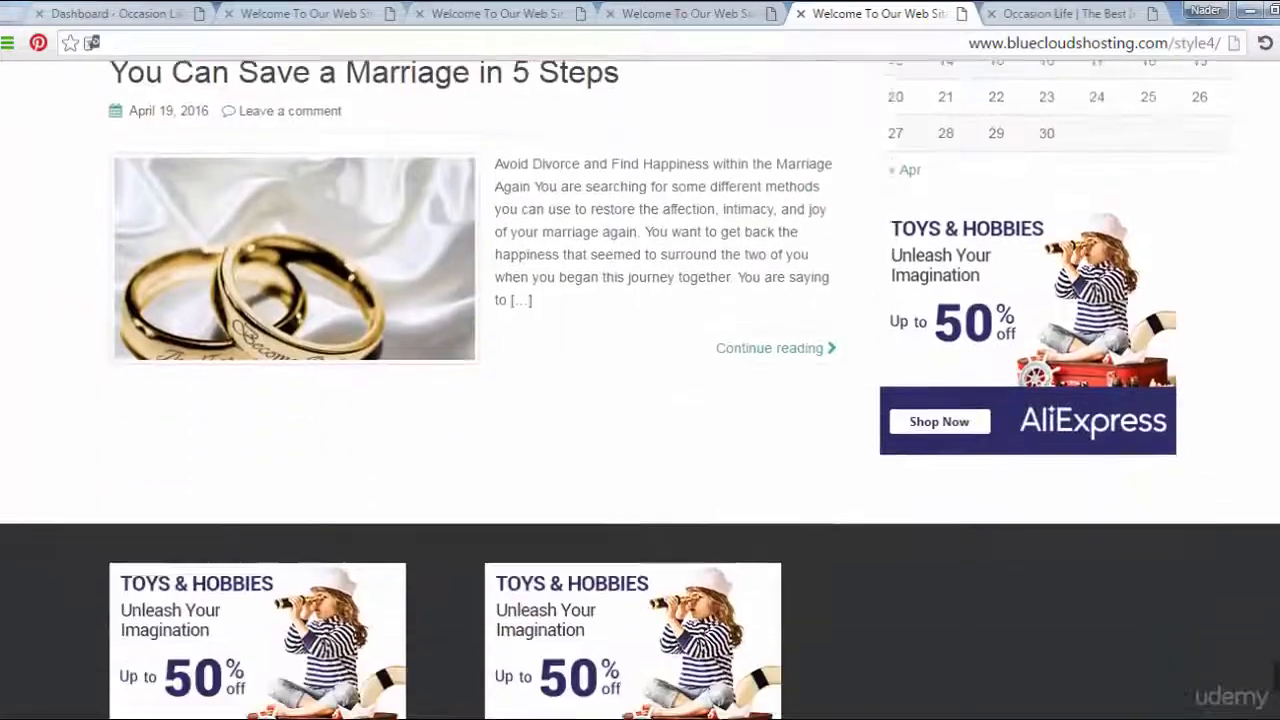
{"action": "scroll", "scroll_direction": "down", "scroll_amount": 3}
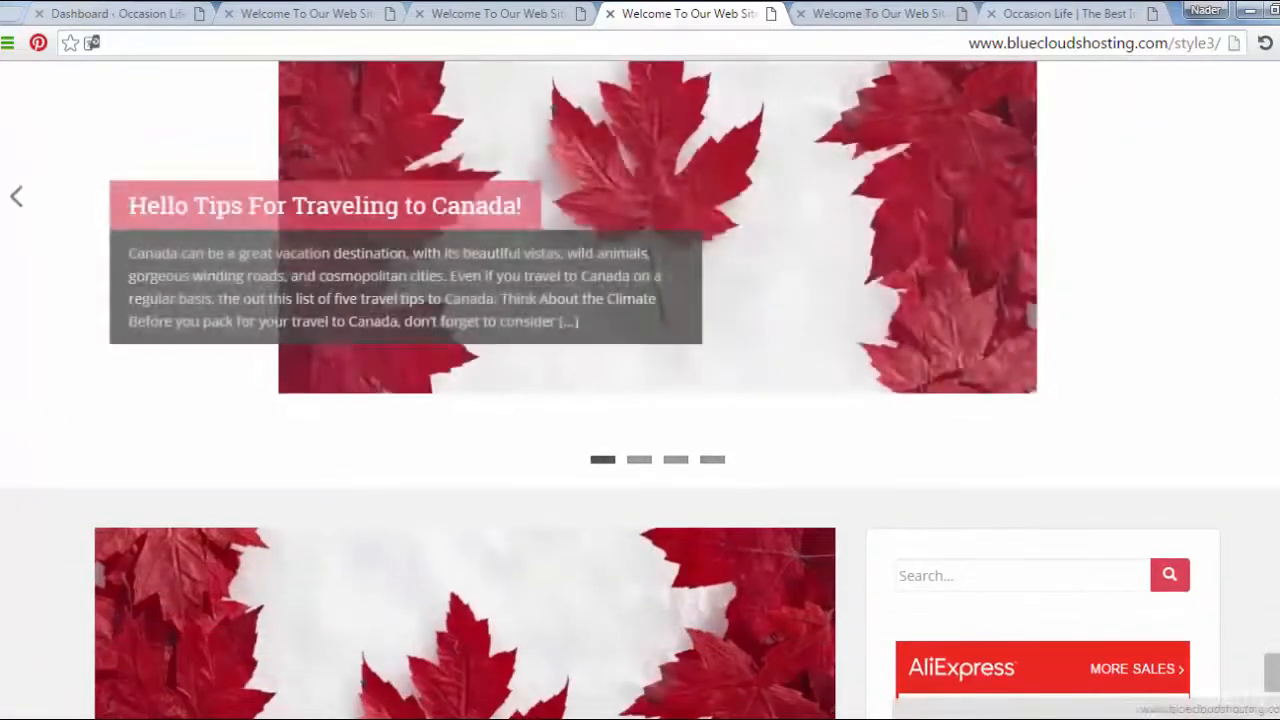
Scroll the Style Three demo through its posts to the advertising footer
{"action": "scroll", "scroll_direction": "down", "scroll_amount": 3}
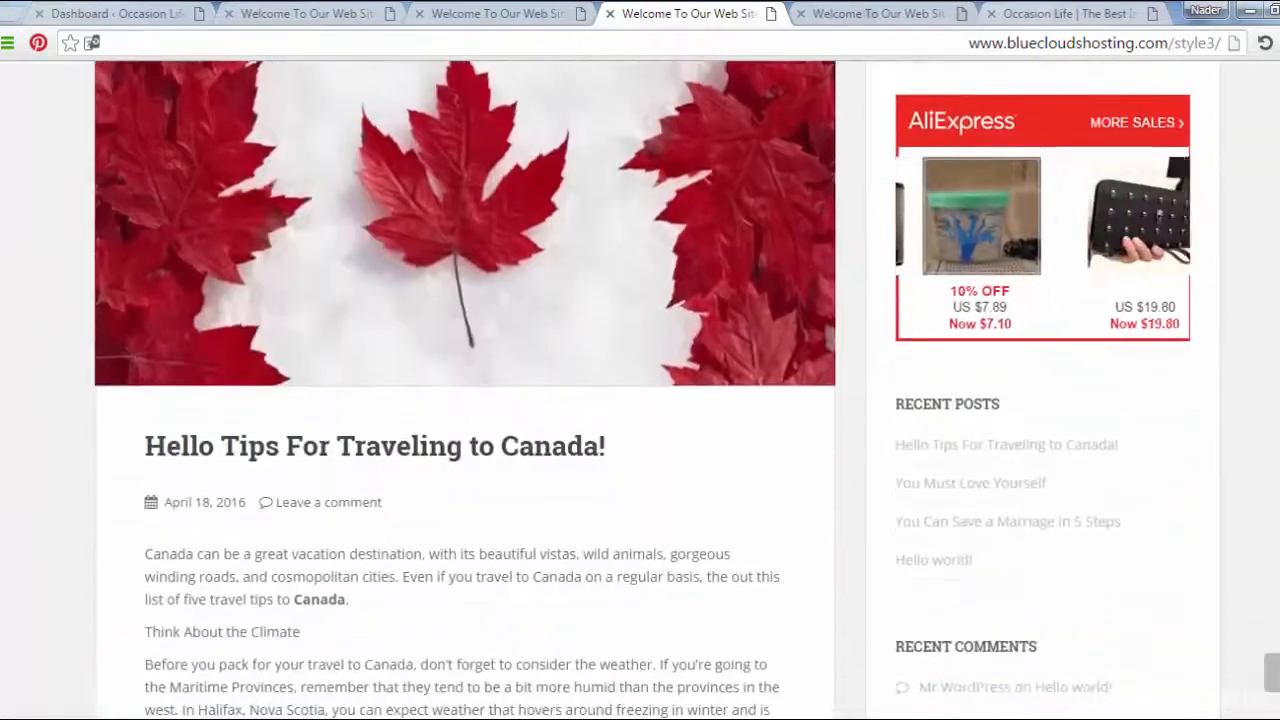
{"action": "scroll", "scroll_direction": "down", "scroll_amount": 3}
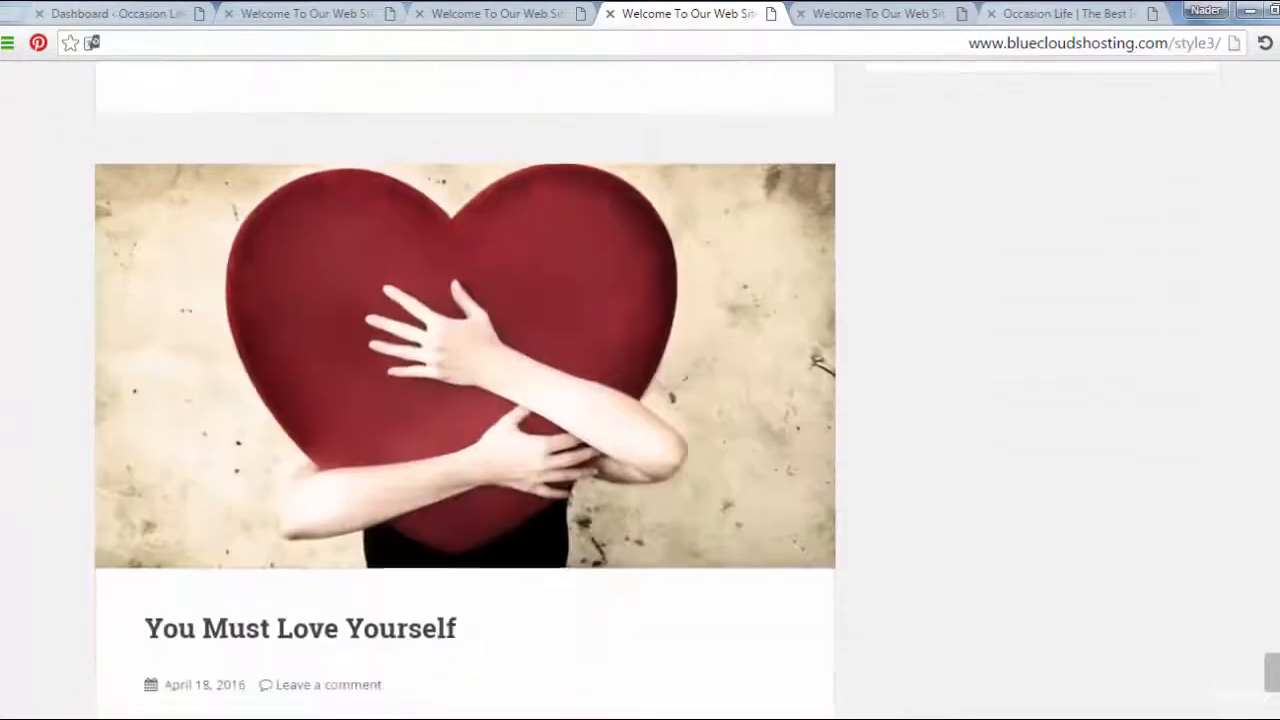
{"action": "scroll", "scroll_direction": "down", "scroll_amount": 3}
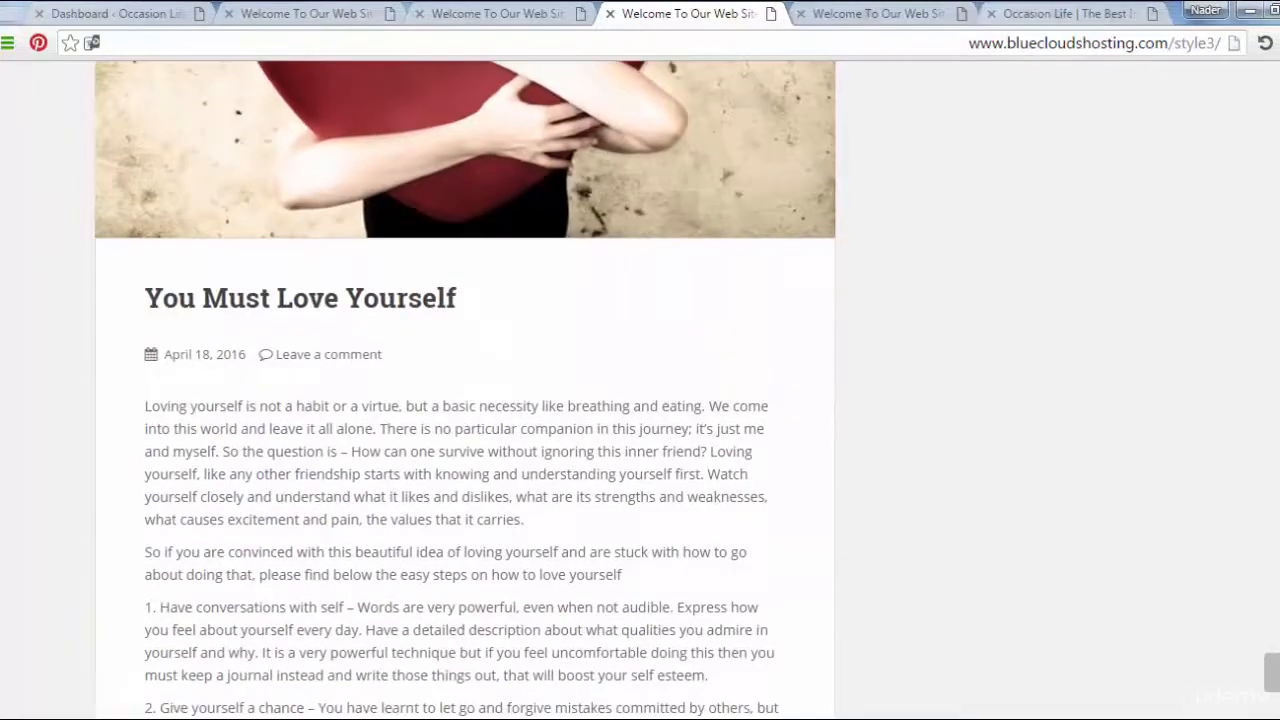
{"action": "scroll", "scroll_direction": "down", "scroll_amount": 3}
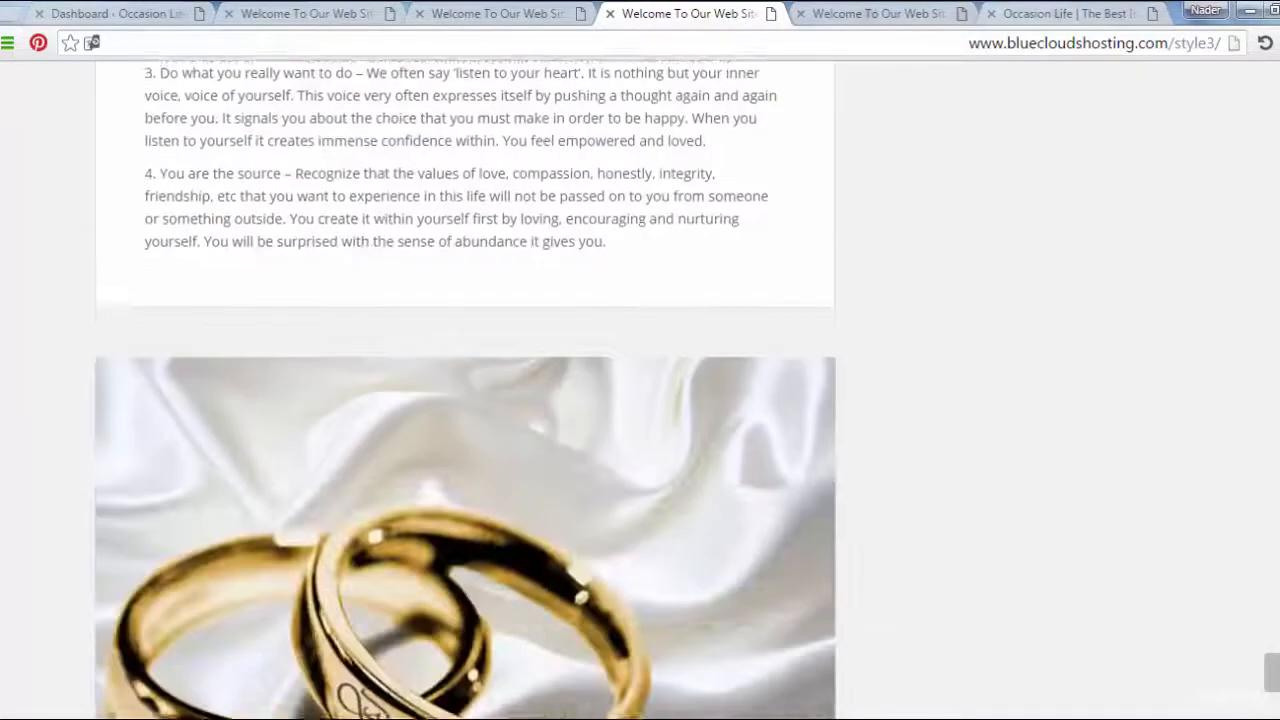
{"action": "scroll", "scroll_direction": "down", "scroll_amount": 3}
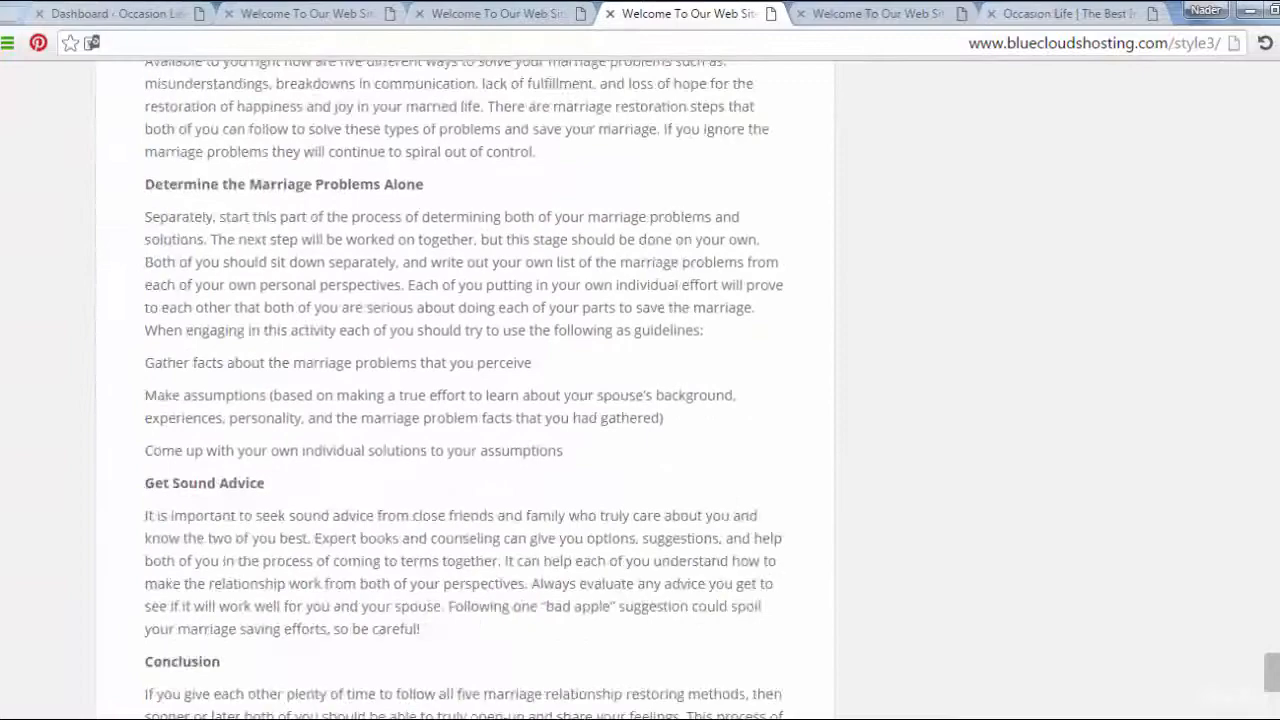
{"action": "scroll", "scroll_direction": "down", "scroll_amount": 3}
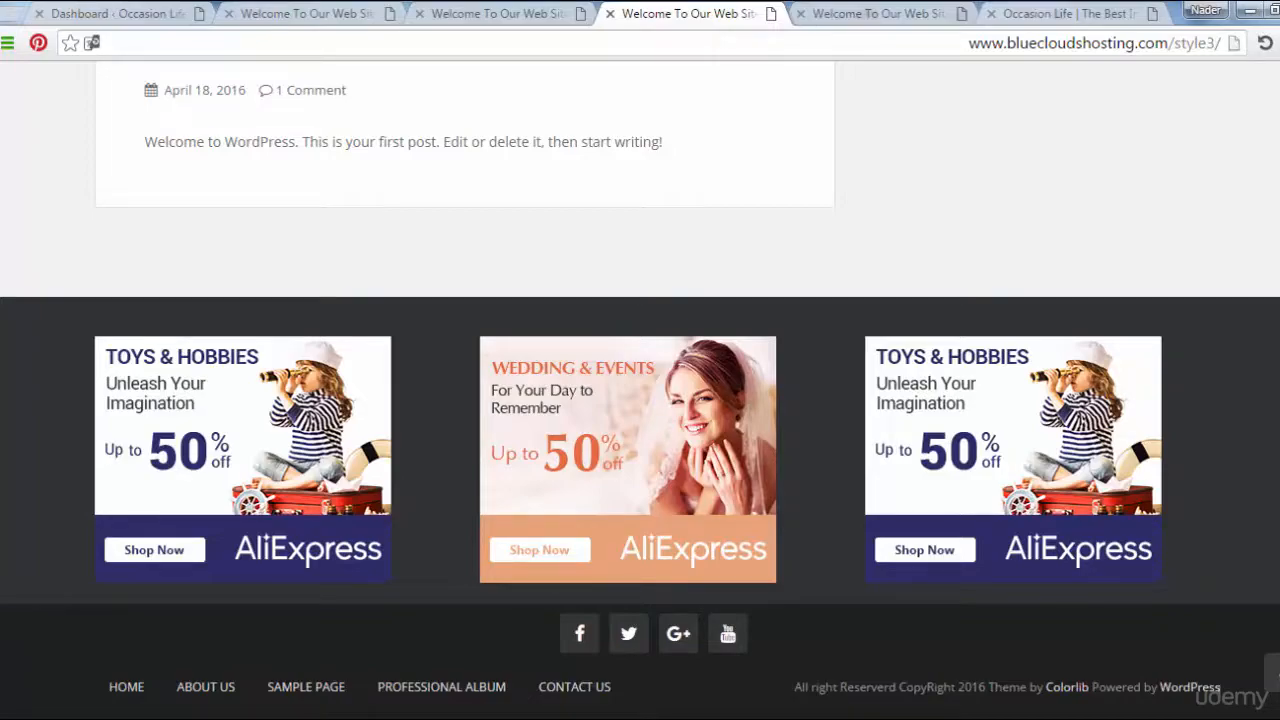
{"action": "scroll", "scroll_direction": "up", "scroll_amount": 3}
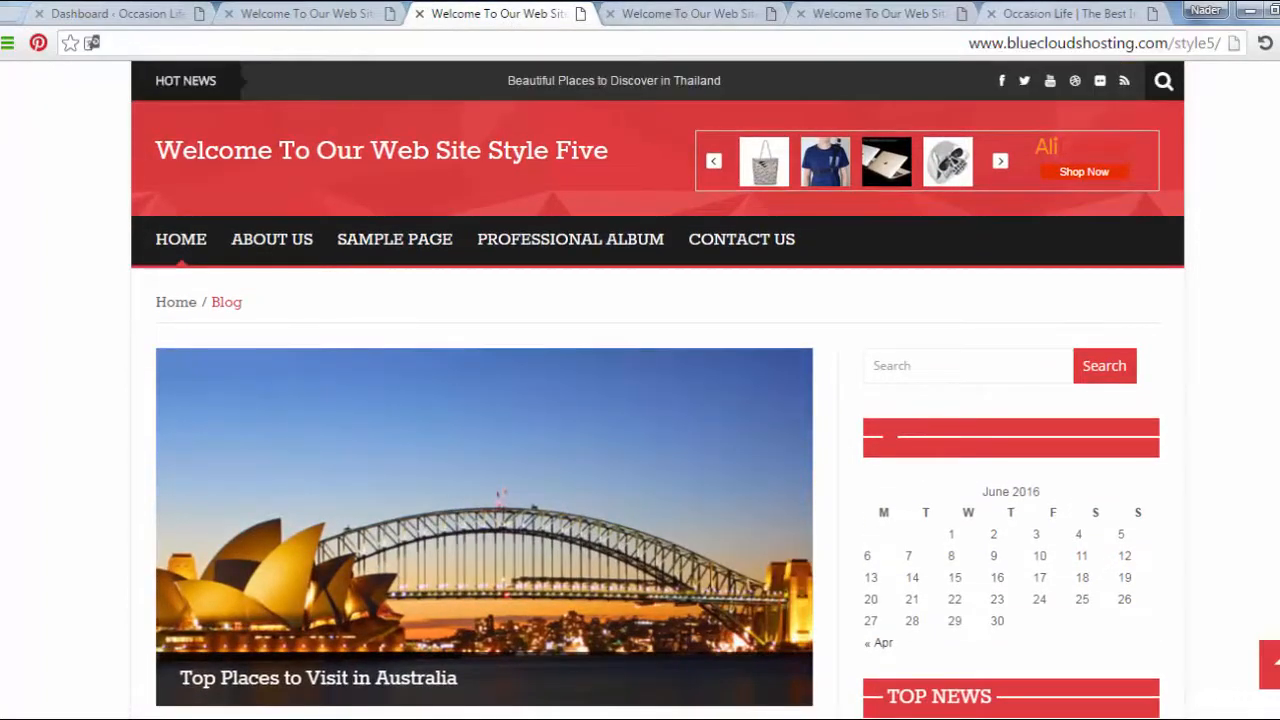
{"action": "mouse_move", "coordinate": [1002, 85]}
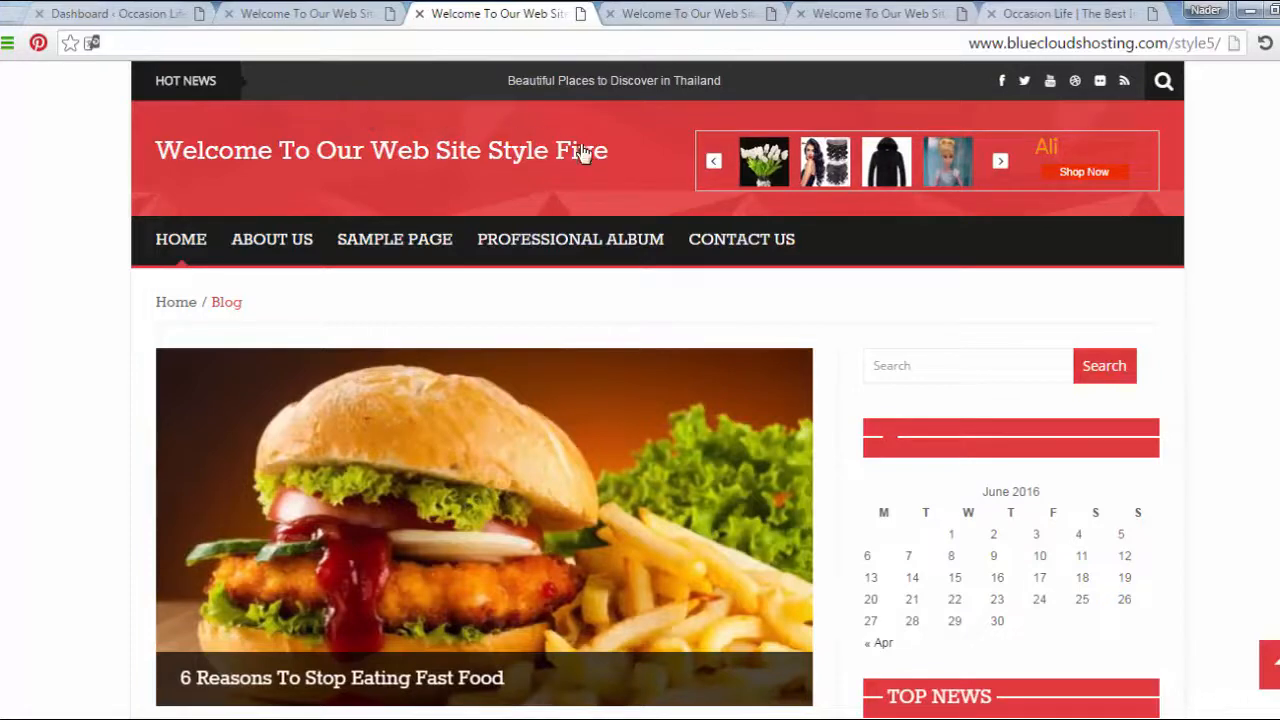
{"action": "mouse_move", "coordinate": [540, 290]}
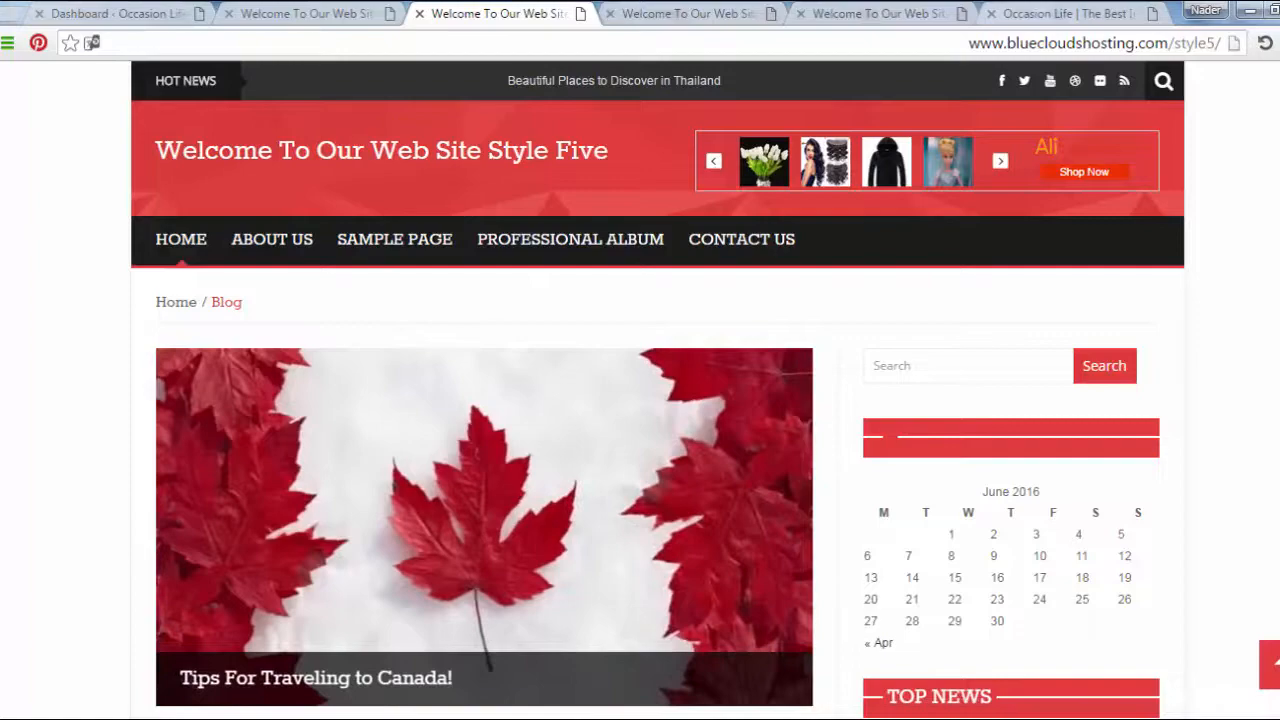
Scroll down through the Style Five blog posts and back up
{"action": "scroll", "scroll_direction": "down", "scroll_amount": 3}
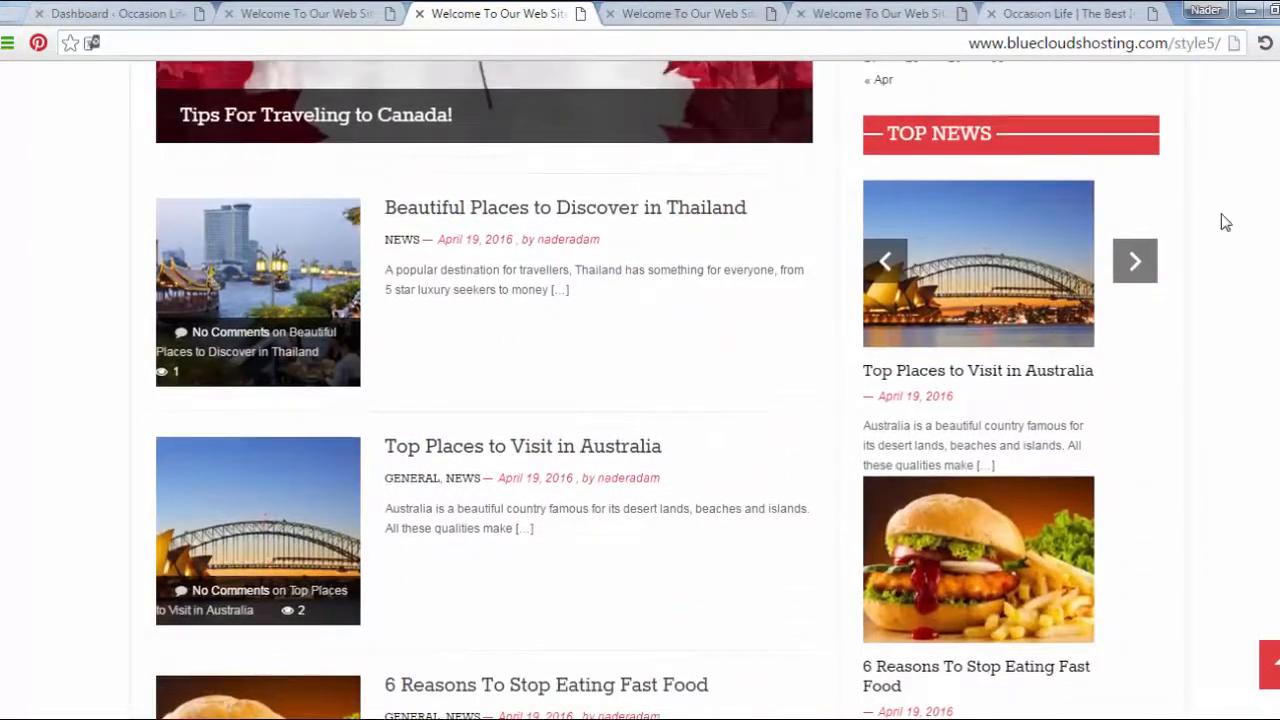
{"action": "scroll", "scroll_direction": "down", "scroll_amount": 3}
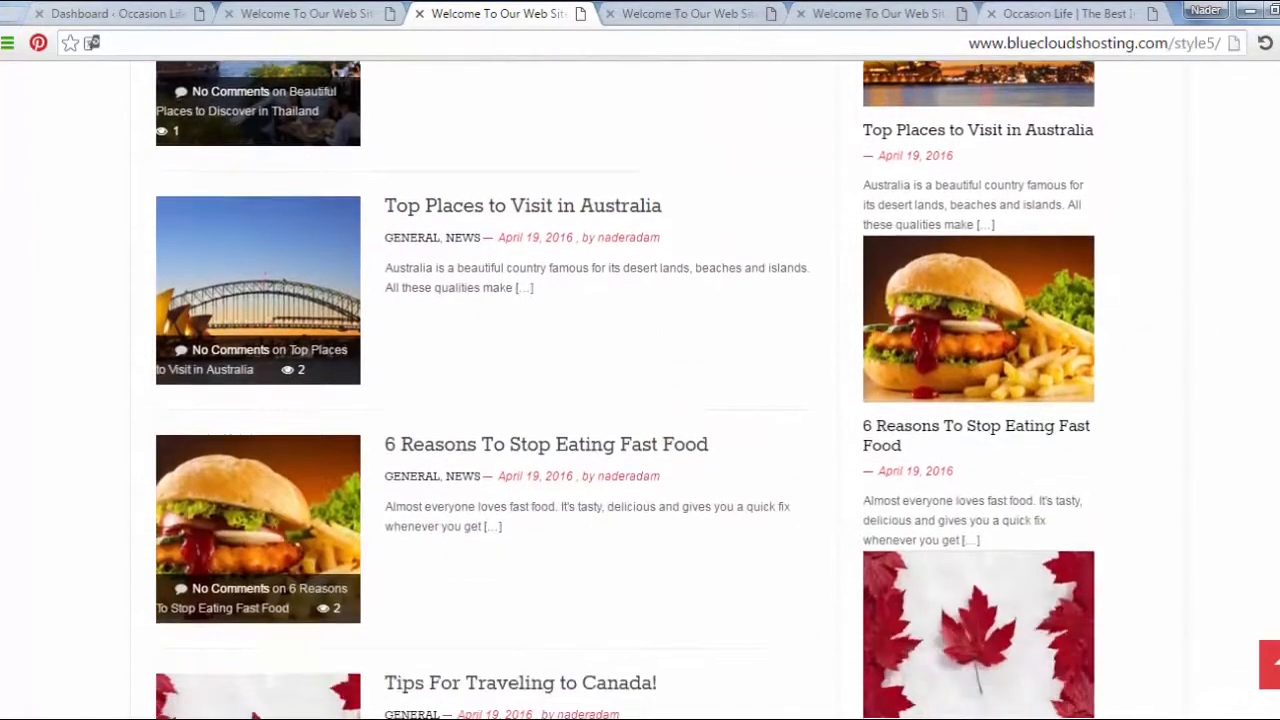
{"action": "scroll", "scroll_direction": "down", "scroll_amount": 3}
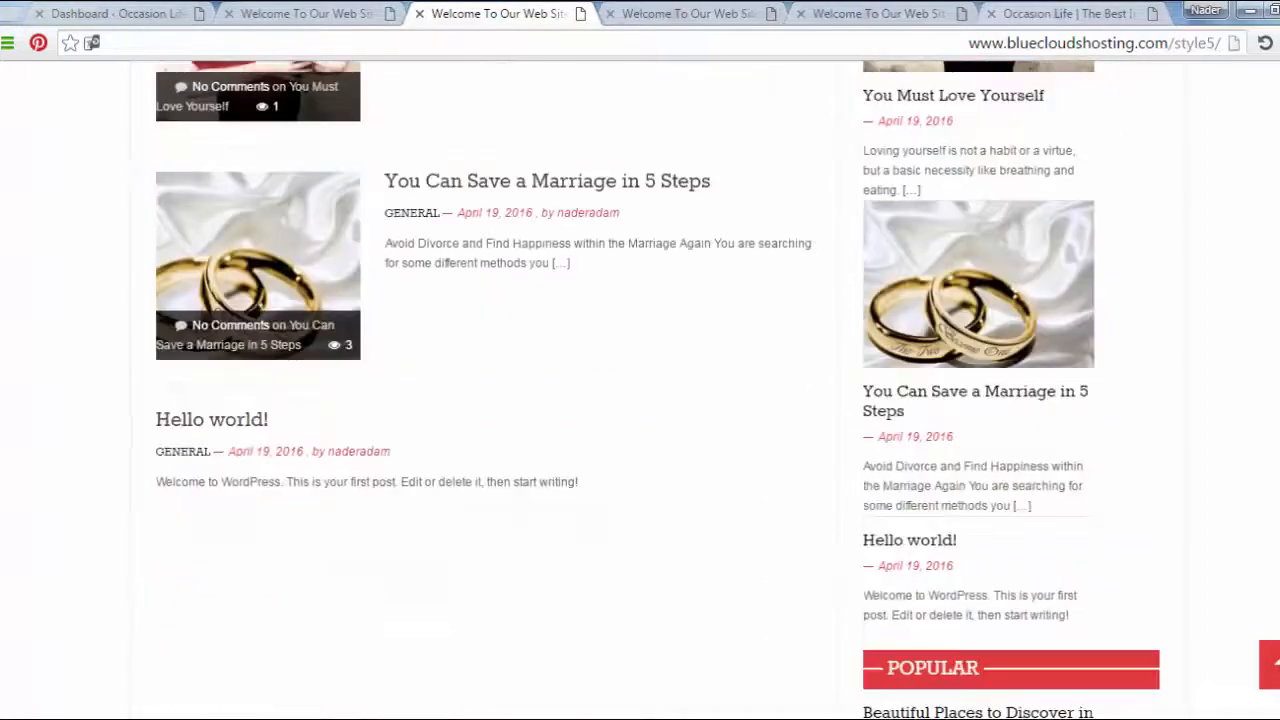
{"action": "scroll", "scroll_direction": "down", "scroll_amount": 3}
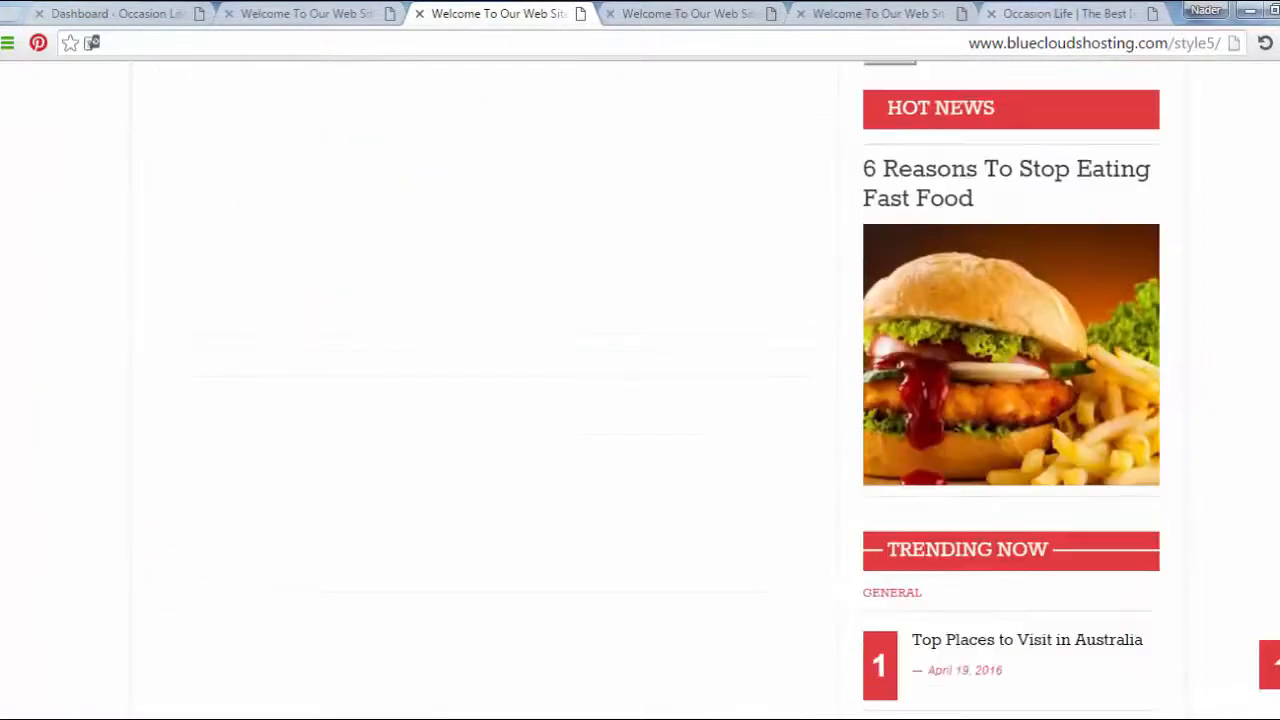
{"action": "scroll", "scroll_direction": "down", "scroll_amount": 3}
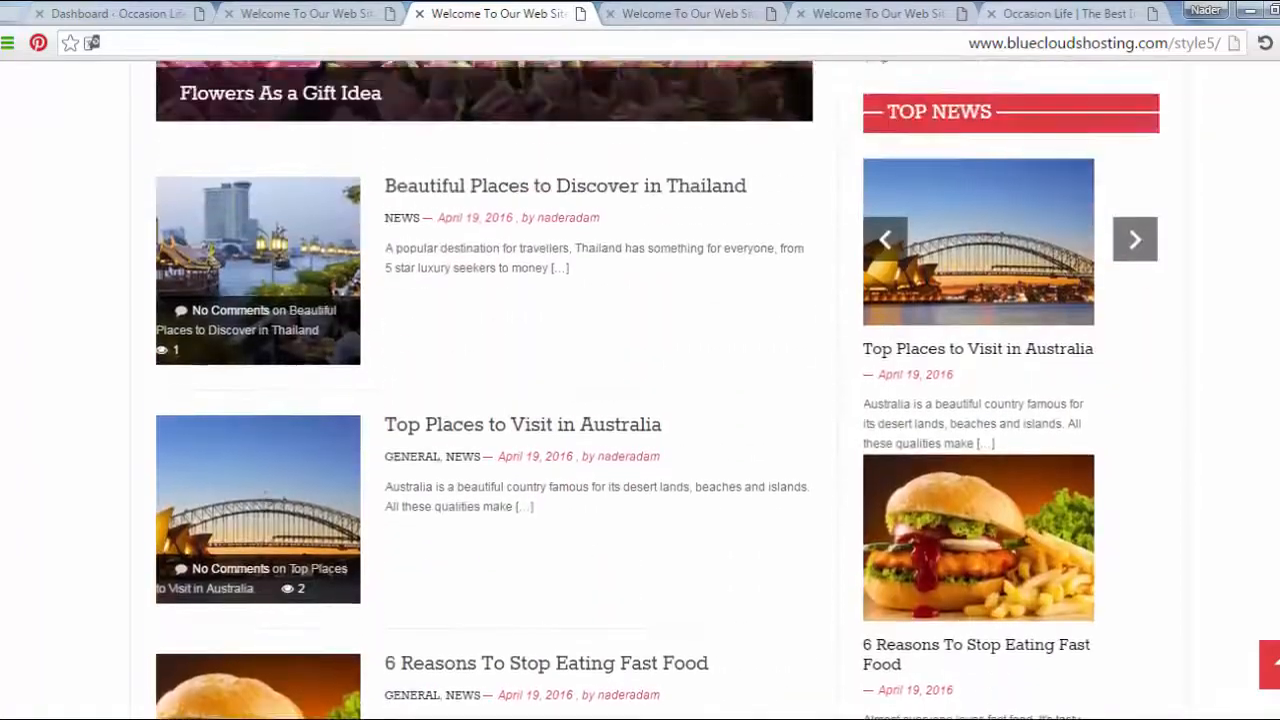
{"action": "scroll", "scroll_direction": "up", "scroll_amount": 3}
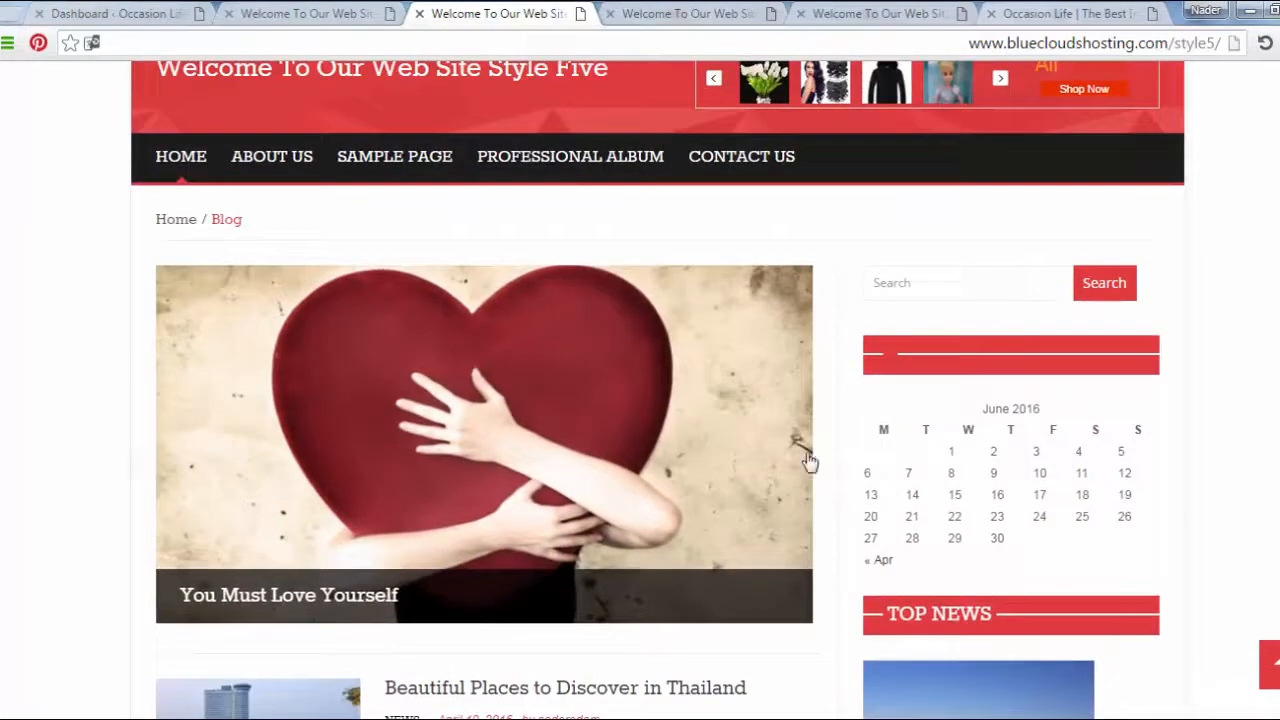
Advance the Style Five featured slider to the fast food post
{"action": "left_click", "coordinate": [798, 460]}
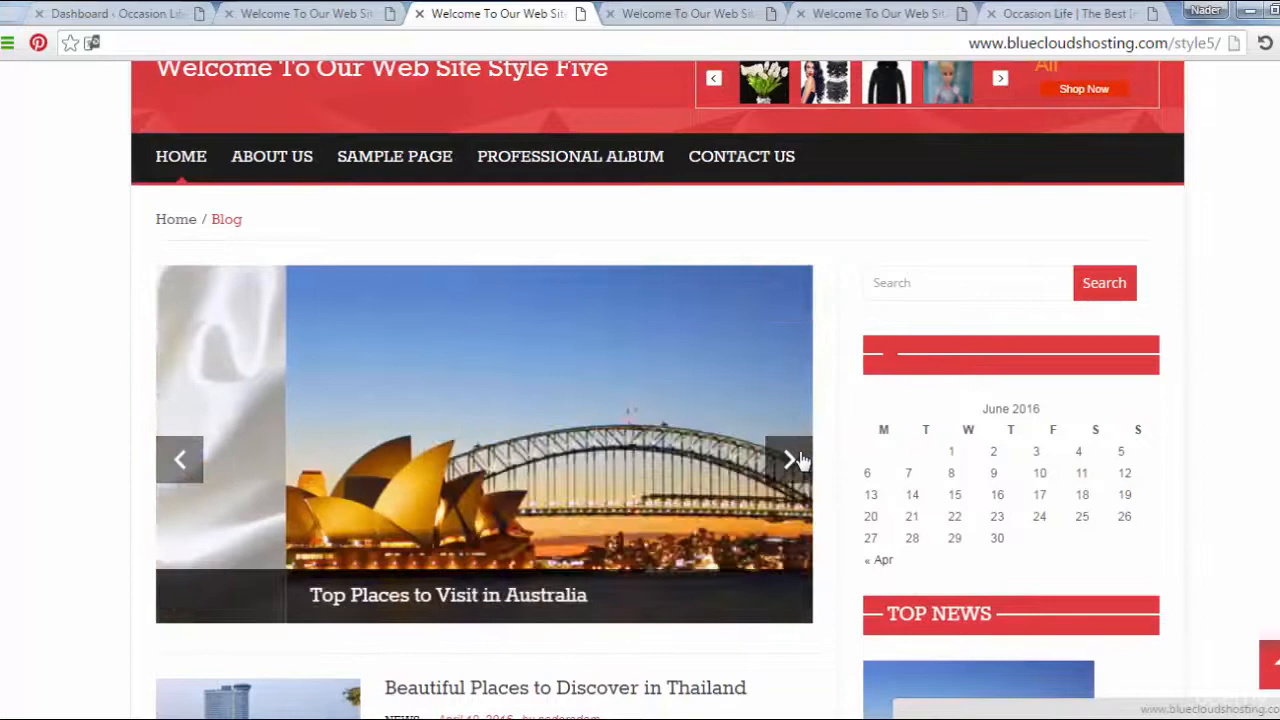
{"action": "left_click", "coordinate": [789, 459]}
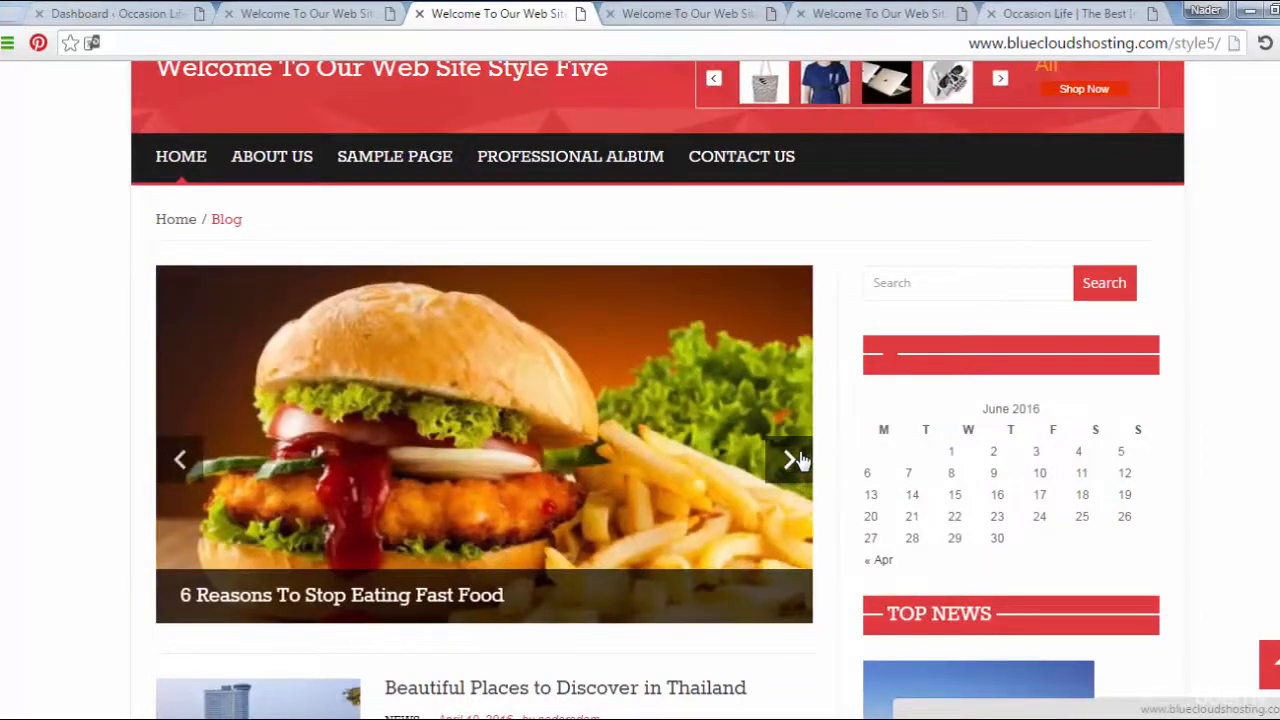
{"action": "left_click", "coordinate": [789, 459]}
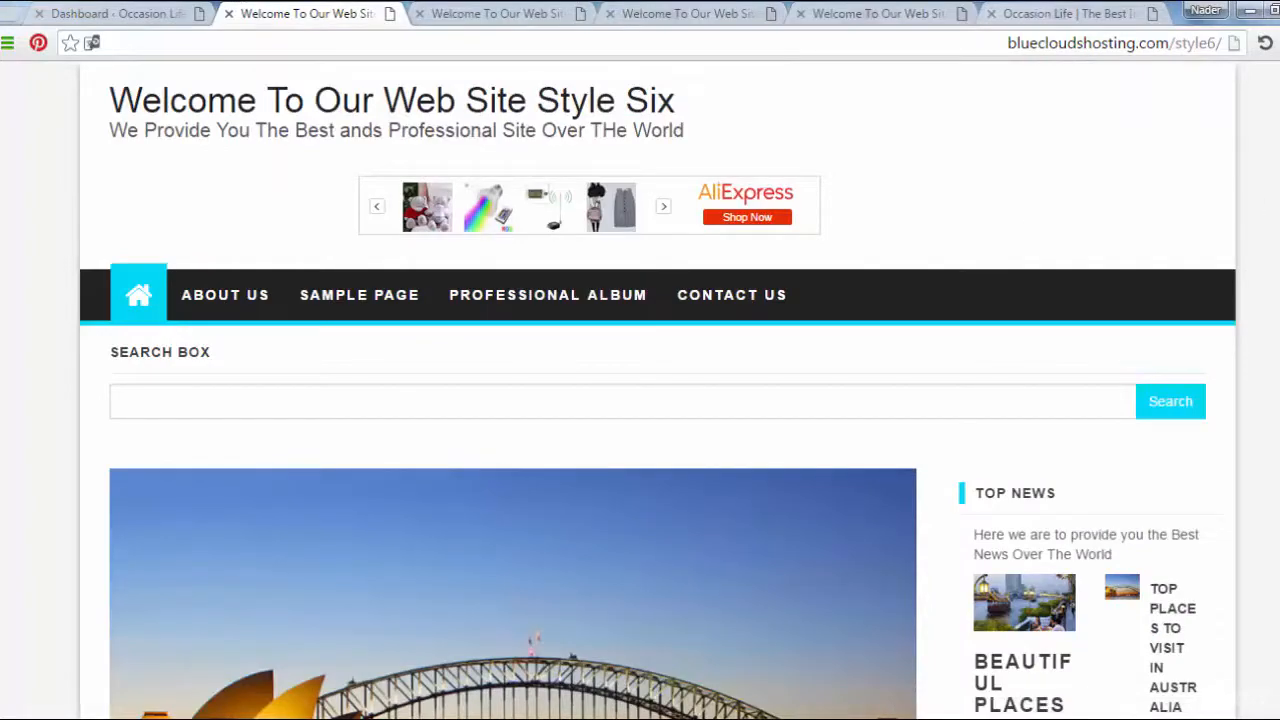
Scroll the Style Six layout, glance at the Occasion Life tab, then return
{"action": "scroll", "scroll_direction": "down", "scroll_amount": 3}
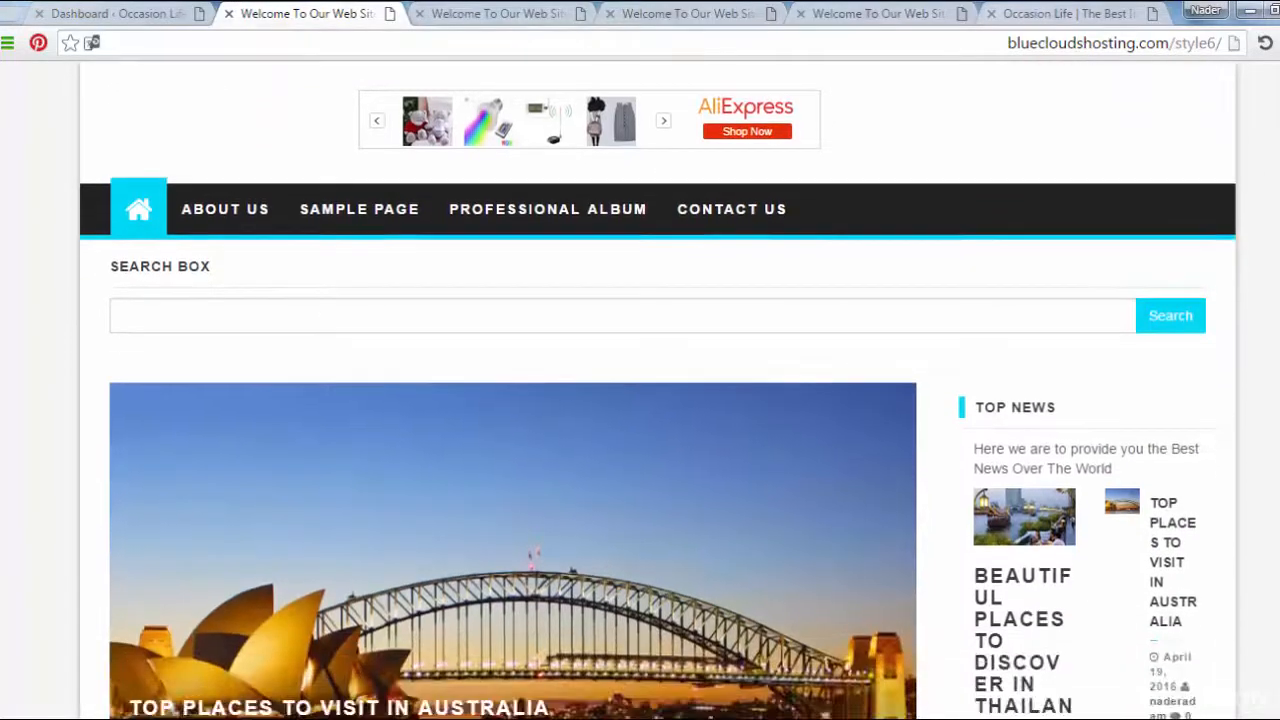
{"action": "scroll", "scroll_direction": "down", "scroll_amount": 3}
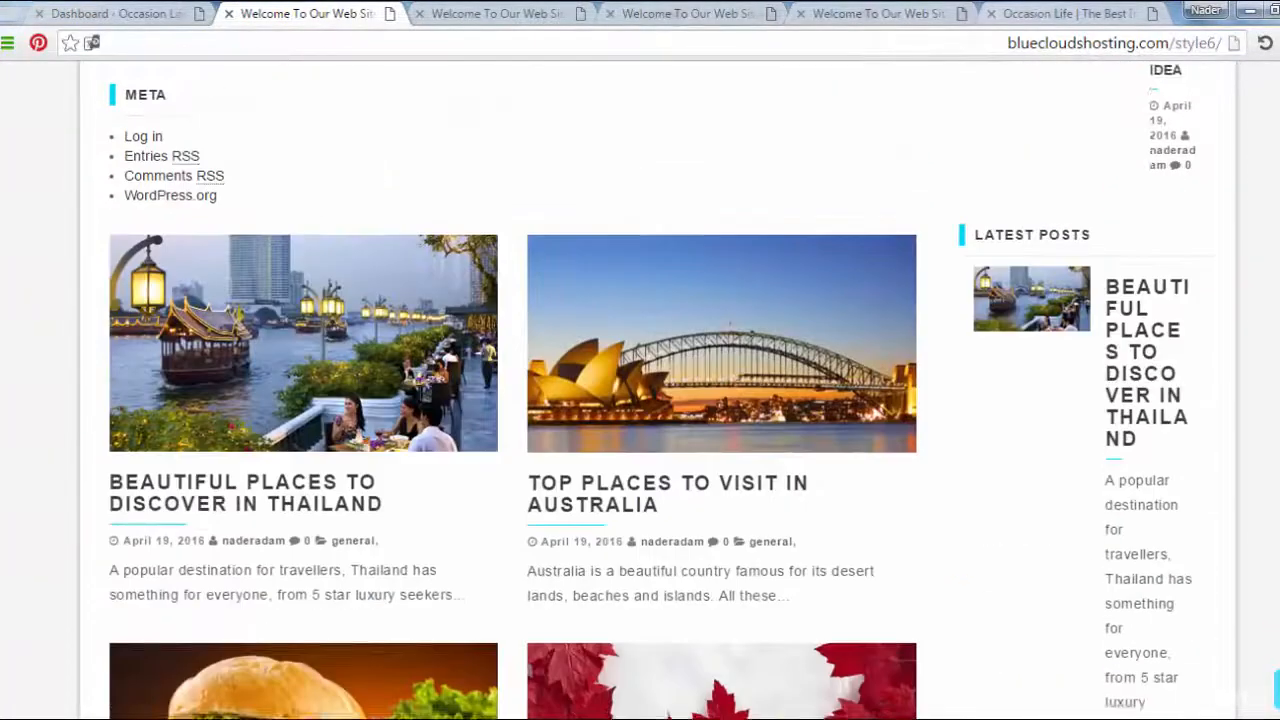
{"action": "scroll", "scroll_direction": "down", "scroll_amount": 3}
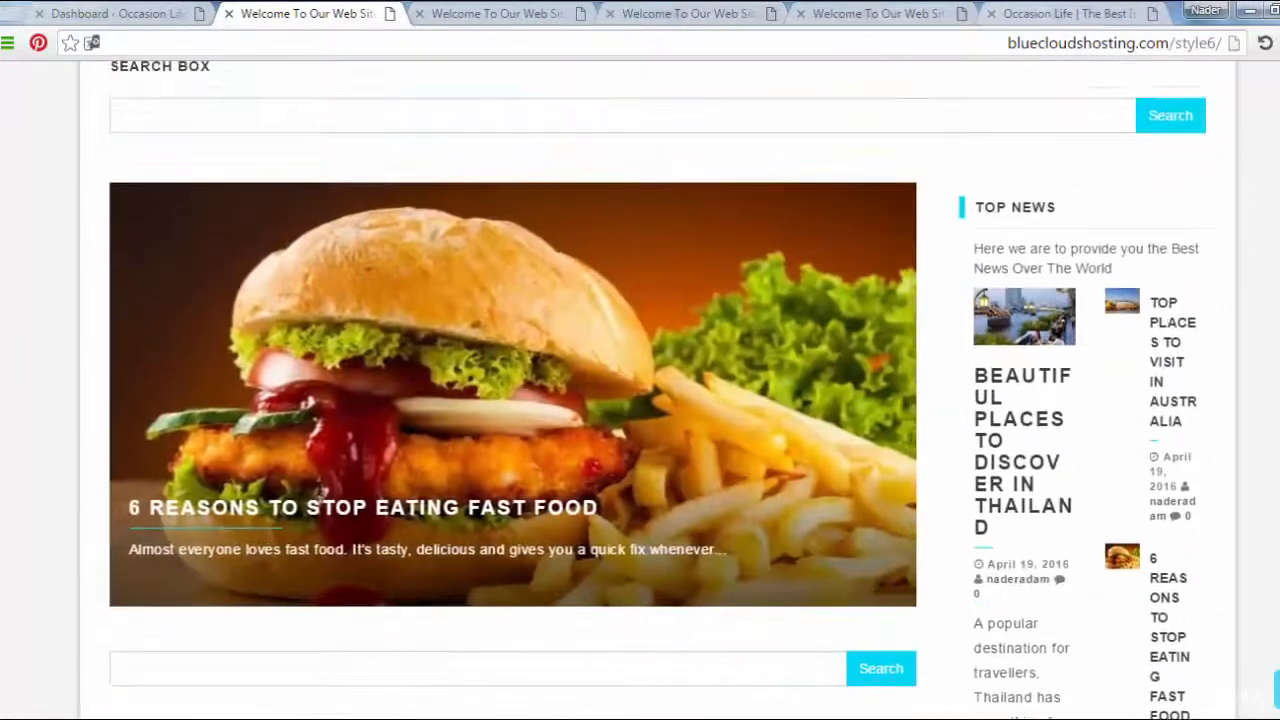
{"action": "scroll", "scroll_direction": "up", "scroll_amount": 3}
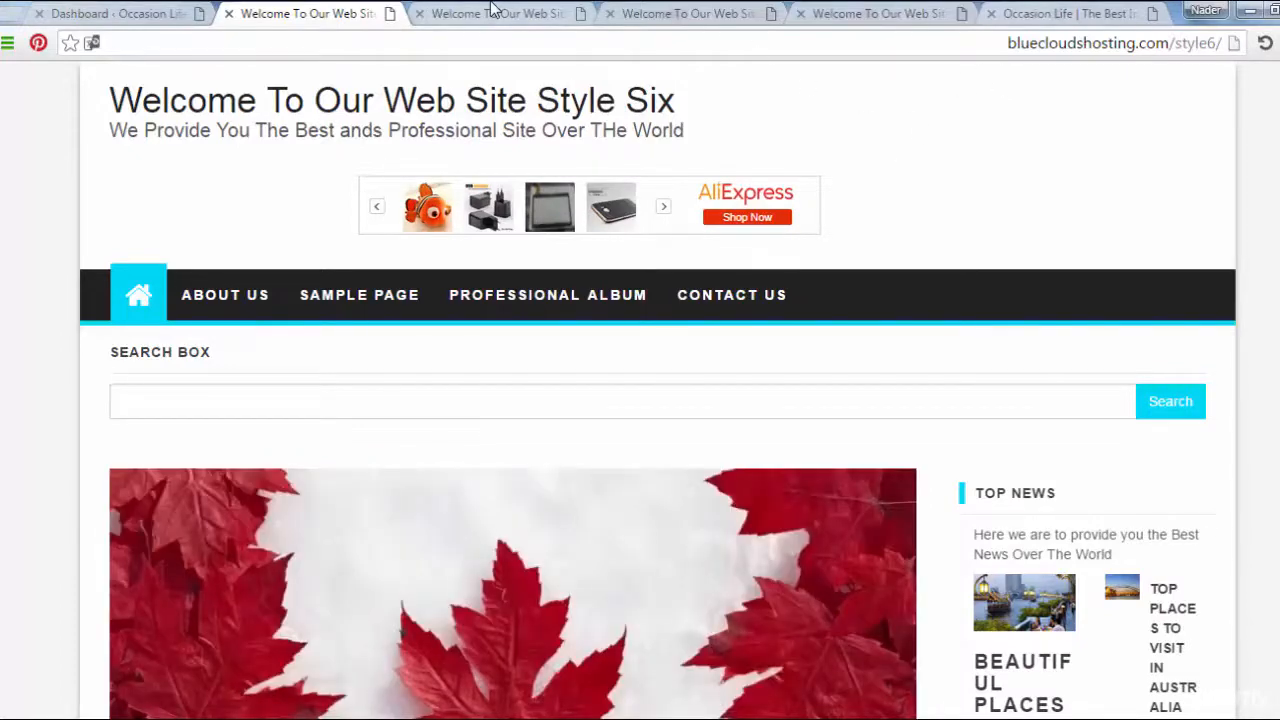
{"action": "mouse_move", "coordinate": [497, 13]}
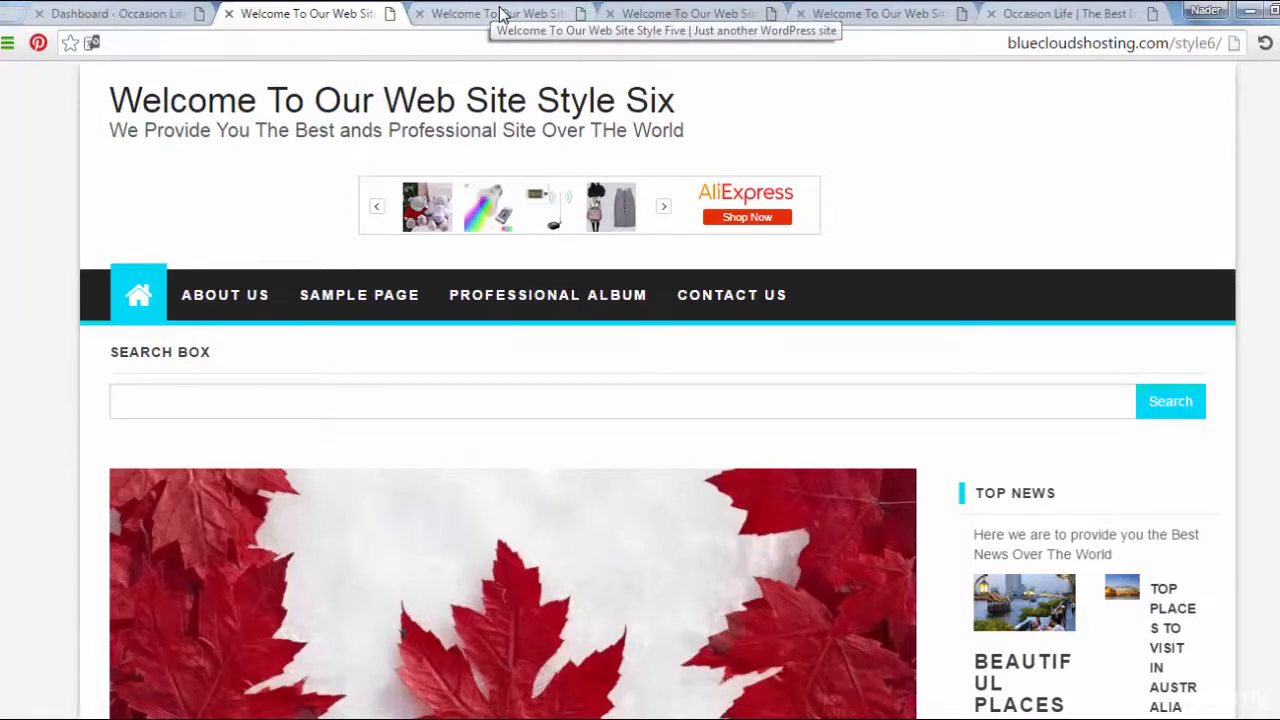
{"action": "left_click", "coordinate": [497, 13]}
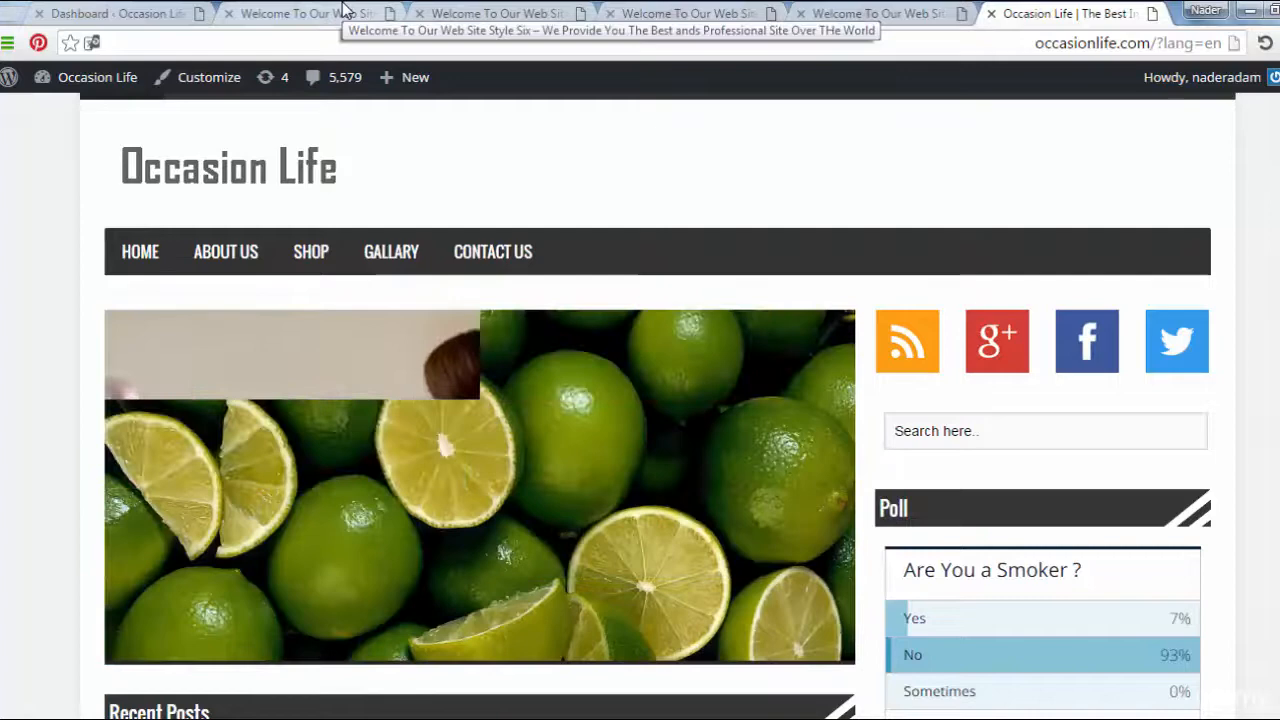
{"action": "left_click", "coordinate": [300, 13]}
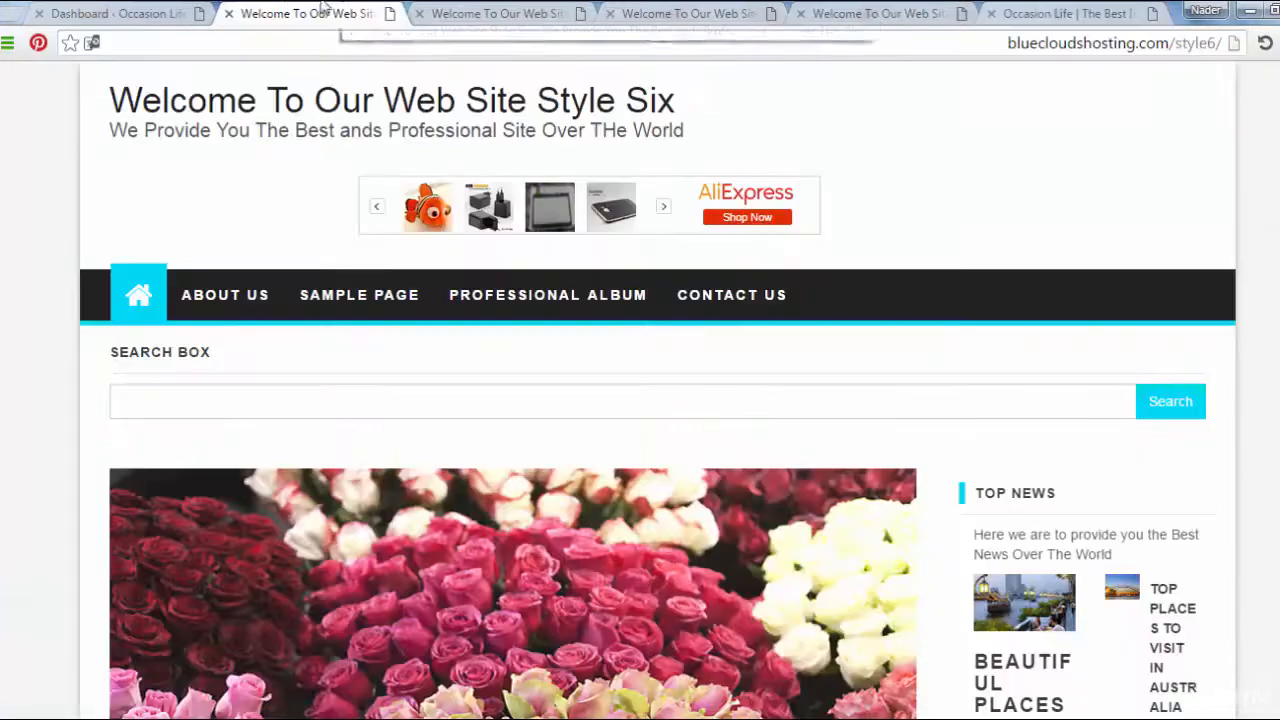
{"action": "left_click", "coordinate": [115, 13]}
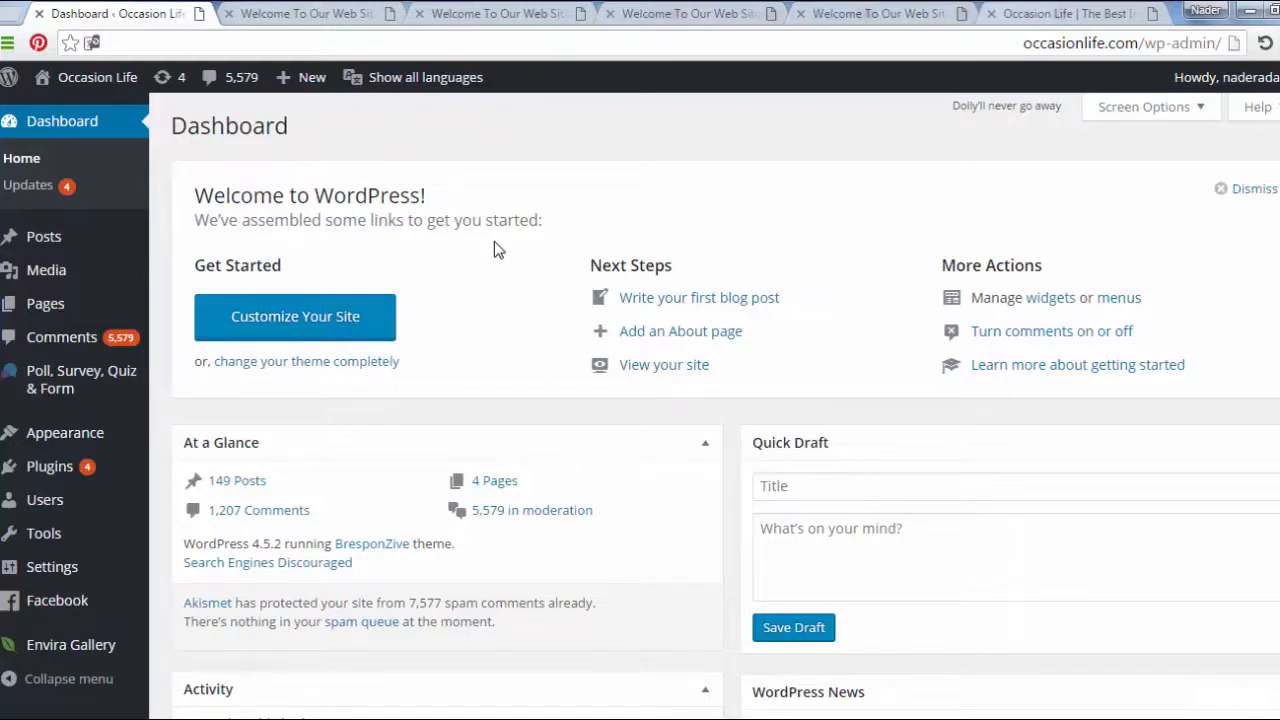
{"action": "mouse_move", "coordinate": [44, 236]}
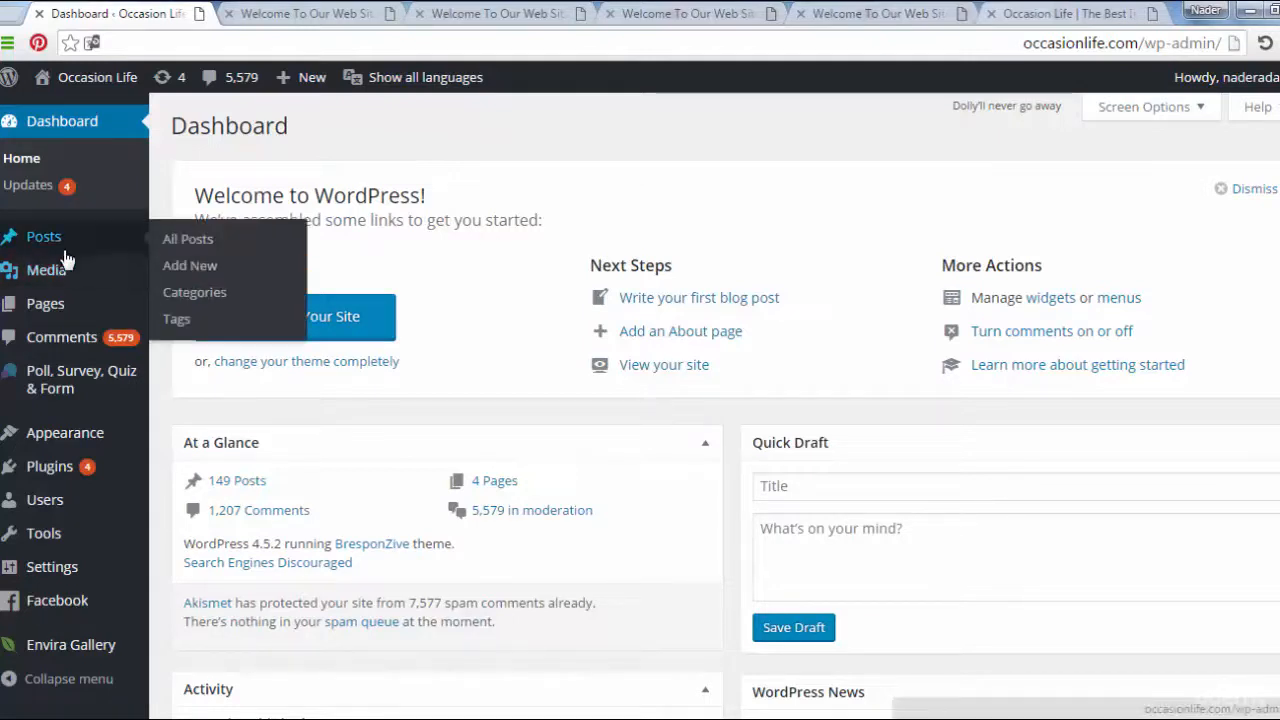
{"action": "mouse_move", "coordinate": [46, 270]}
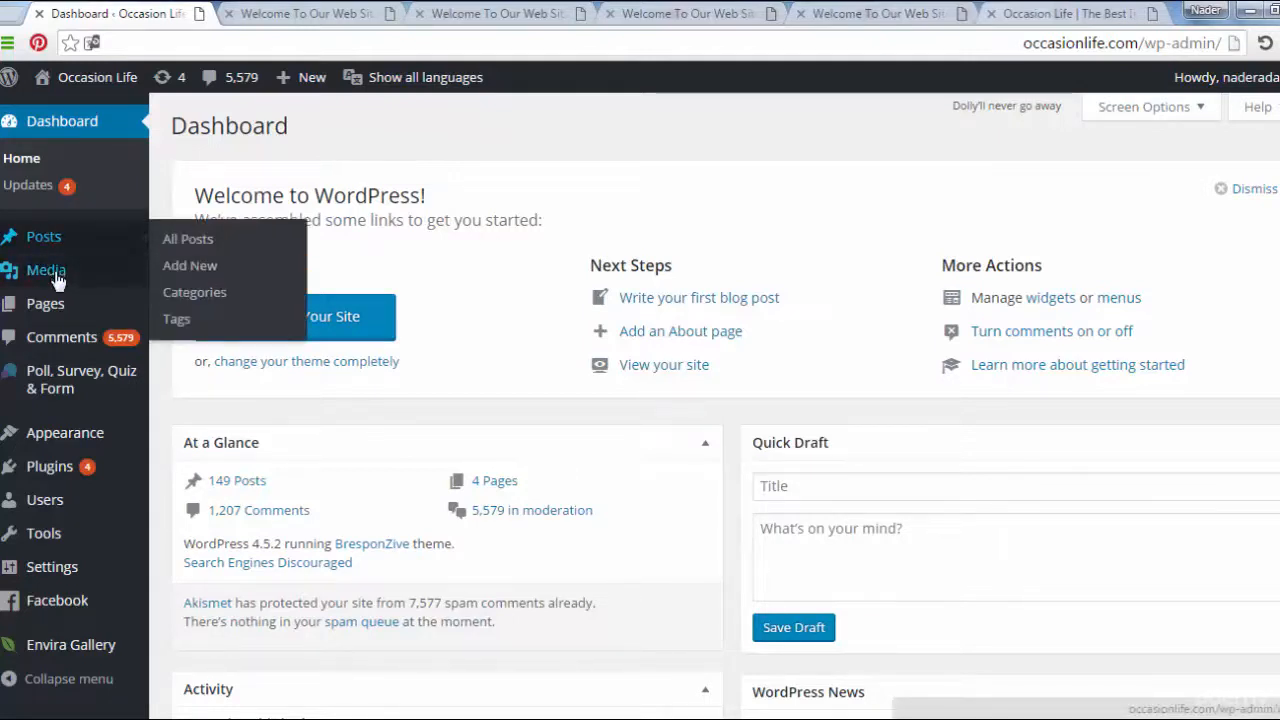
{"action": "mouse_move", "coordinate": [44, 236]}
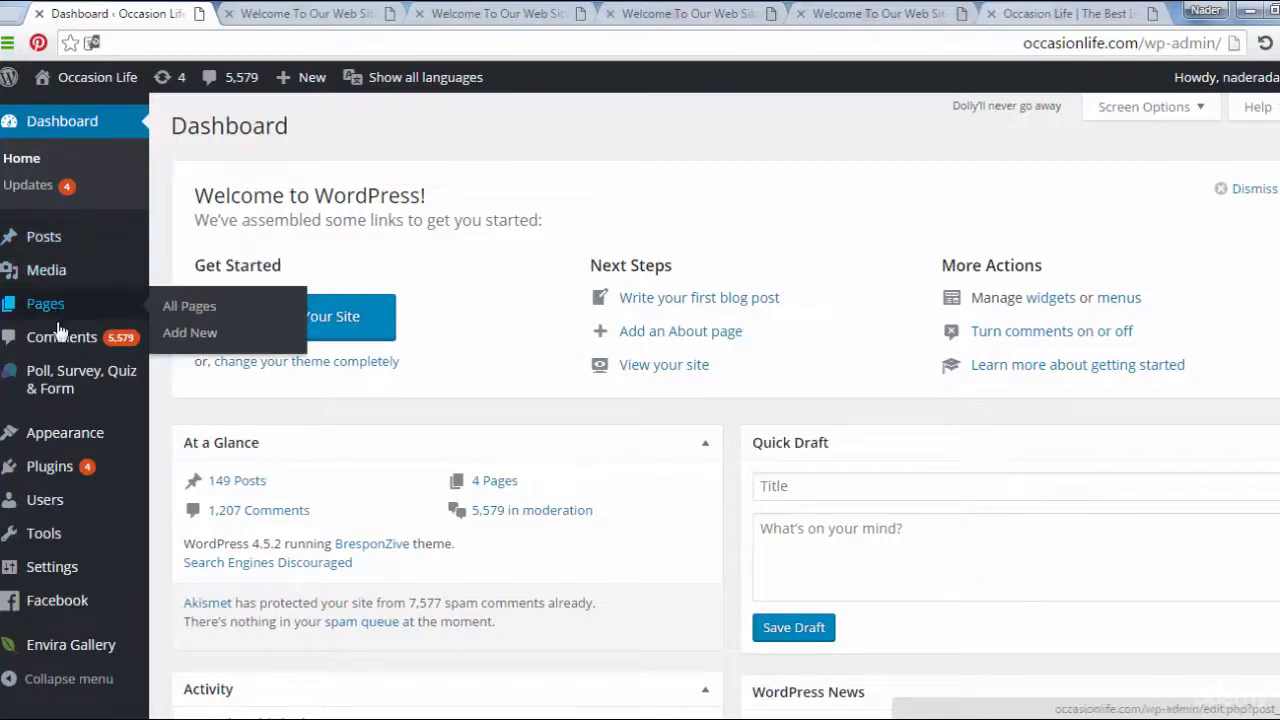
{"action": "mouse_move", "coordinate": [62, 337]}
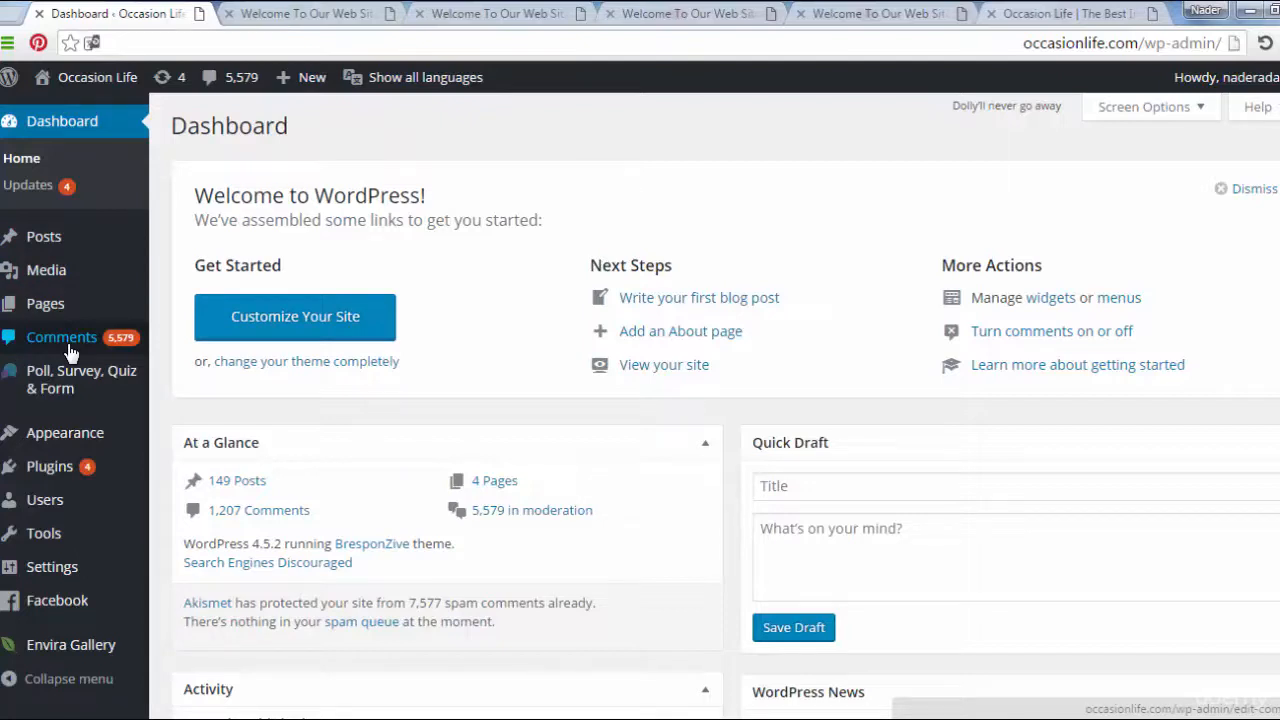
{"action": "mouse_move", "coordinate": [80, 379]}
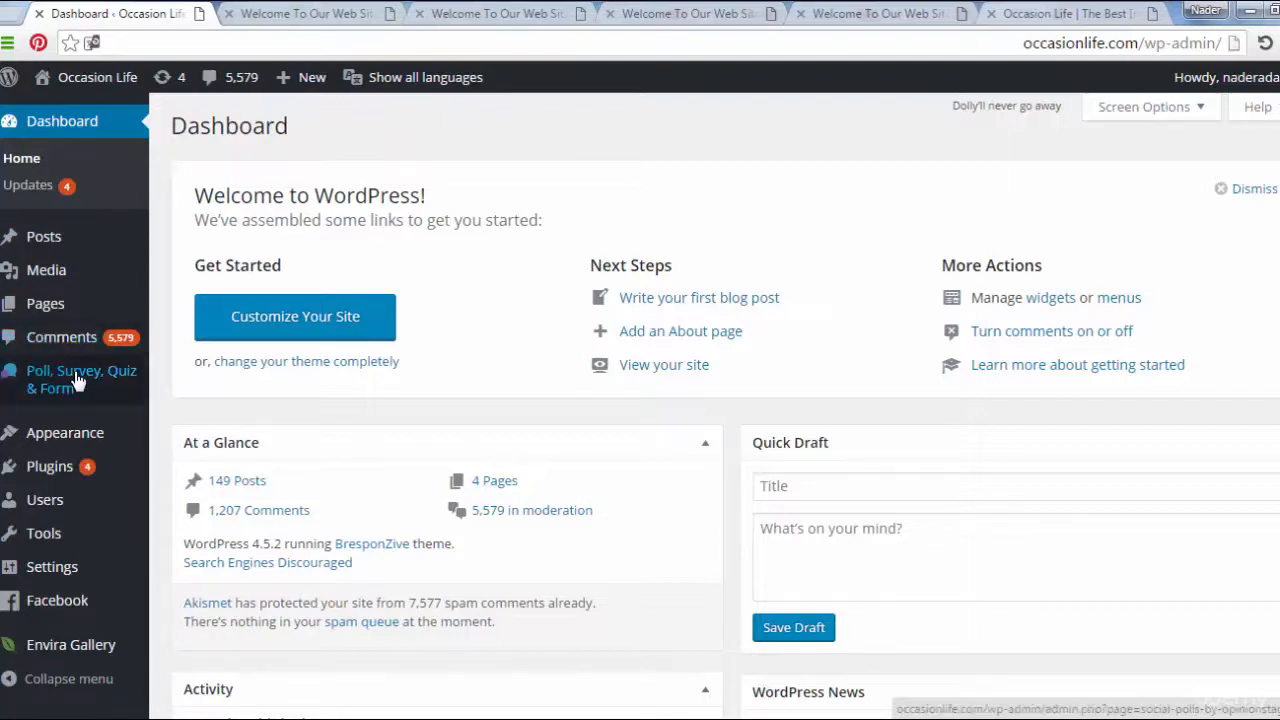
{"action": "mouse_move", "coordinate": [65, 432]}
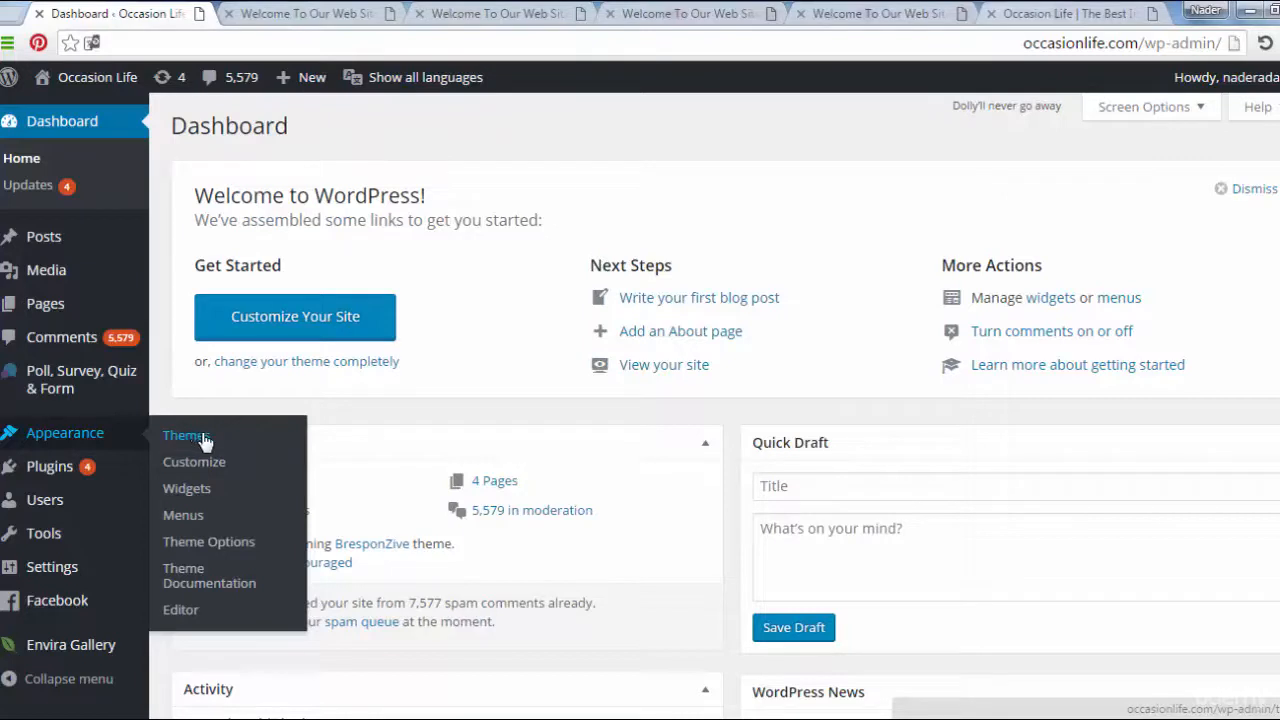
{"action": "mouse_move", "coordinate": [203, 447]}
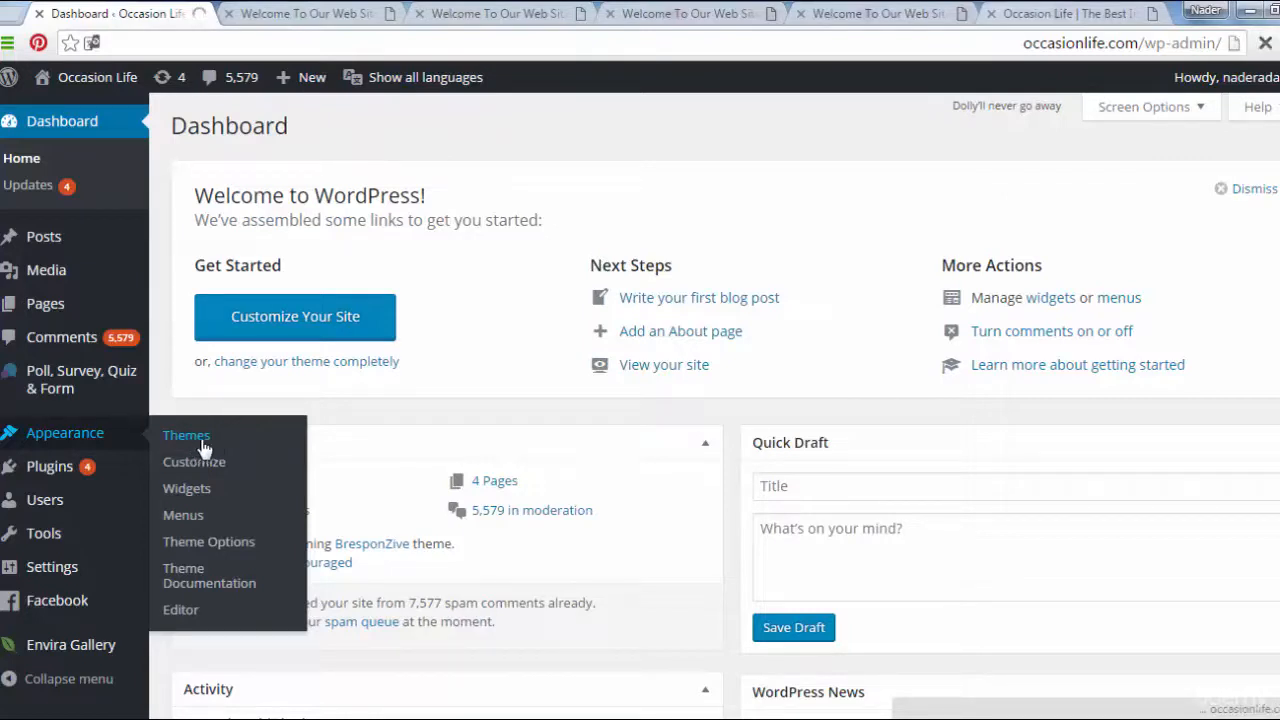
Open Appearance > Themes to see the four installed themes, BresponZive active
{"action": "left_click", "coordinate": [186, 435]}
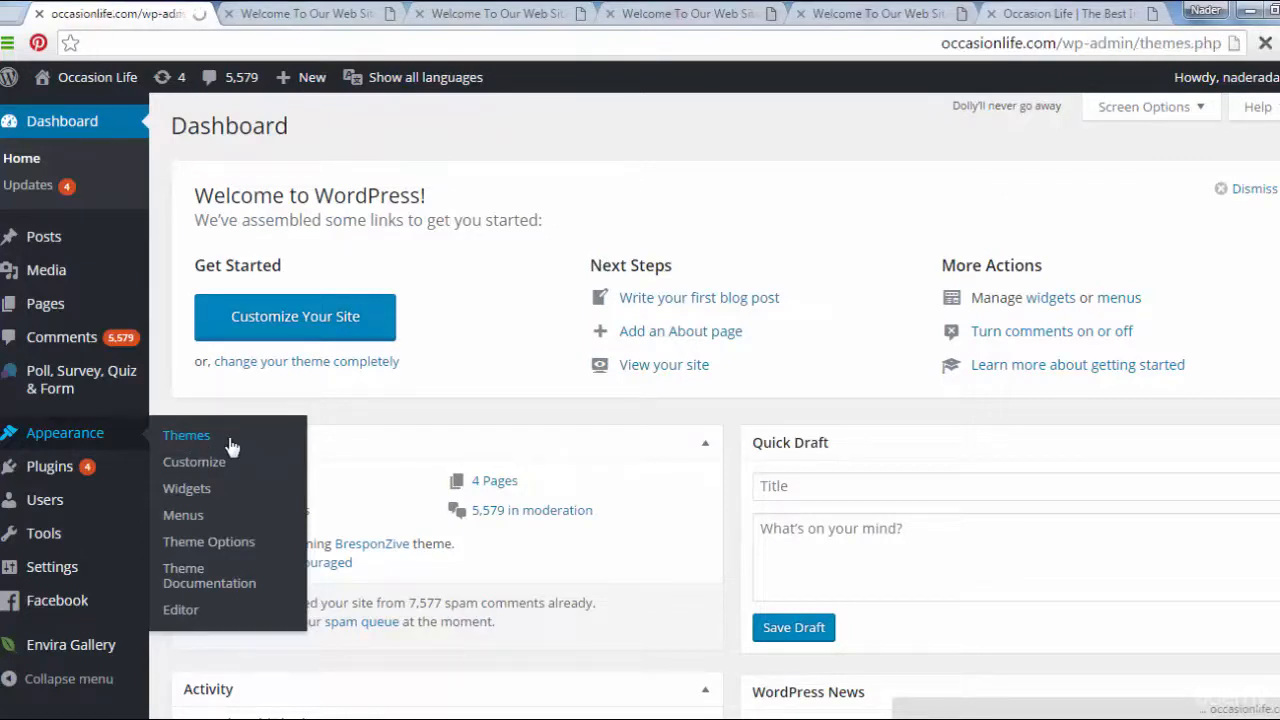
{"action": "left_click", "coordinate": [186, 434]}
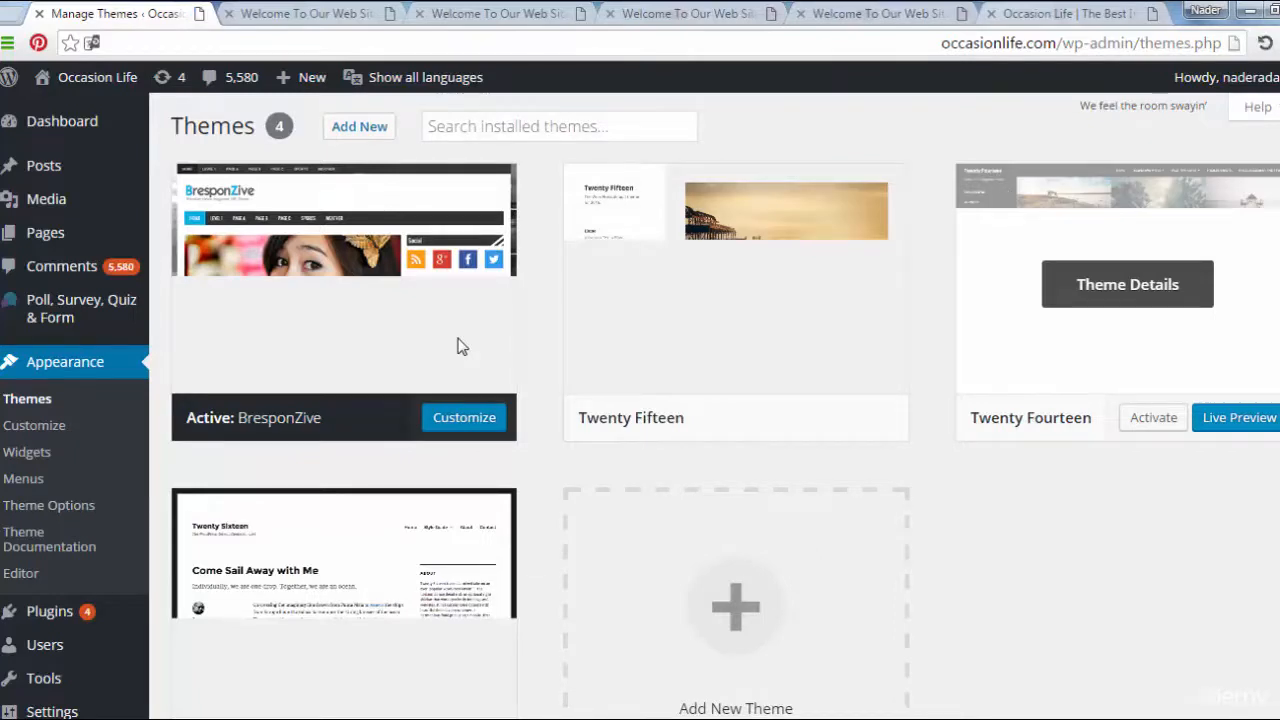
{"action": "mouse_move", "coordinate": [49, 611]}
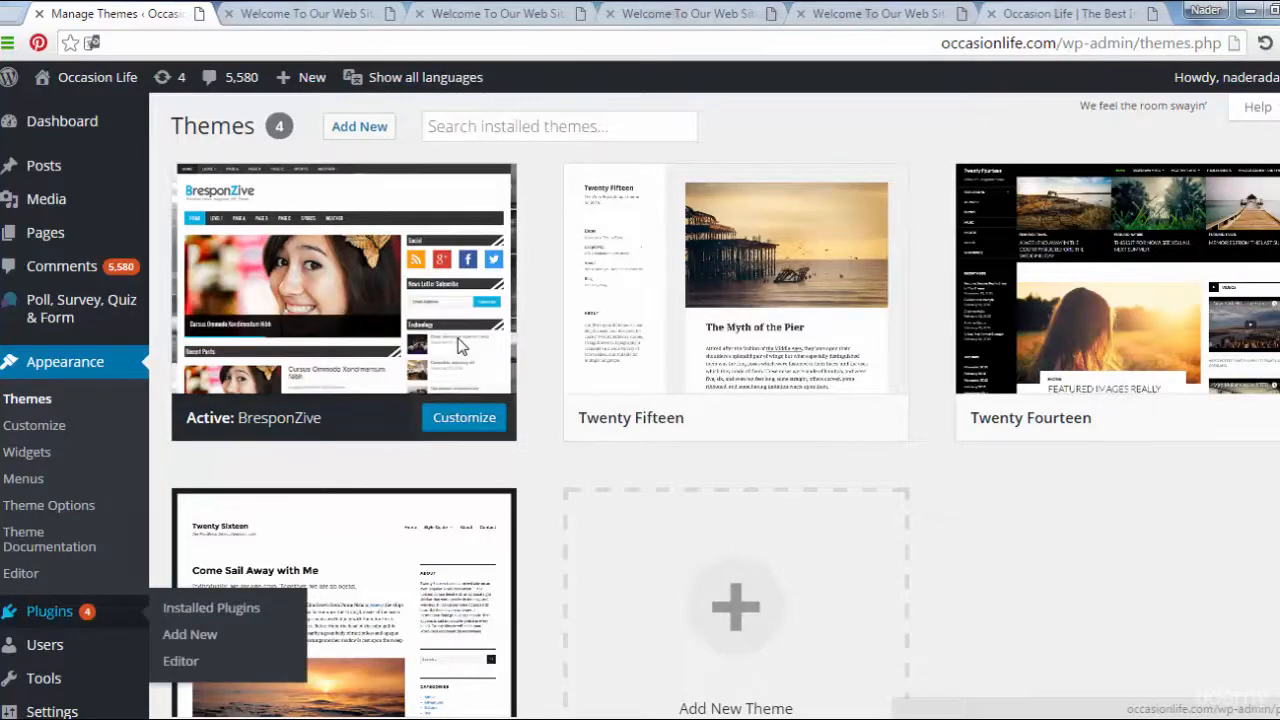